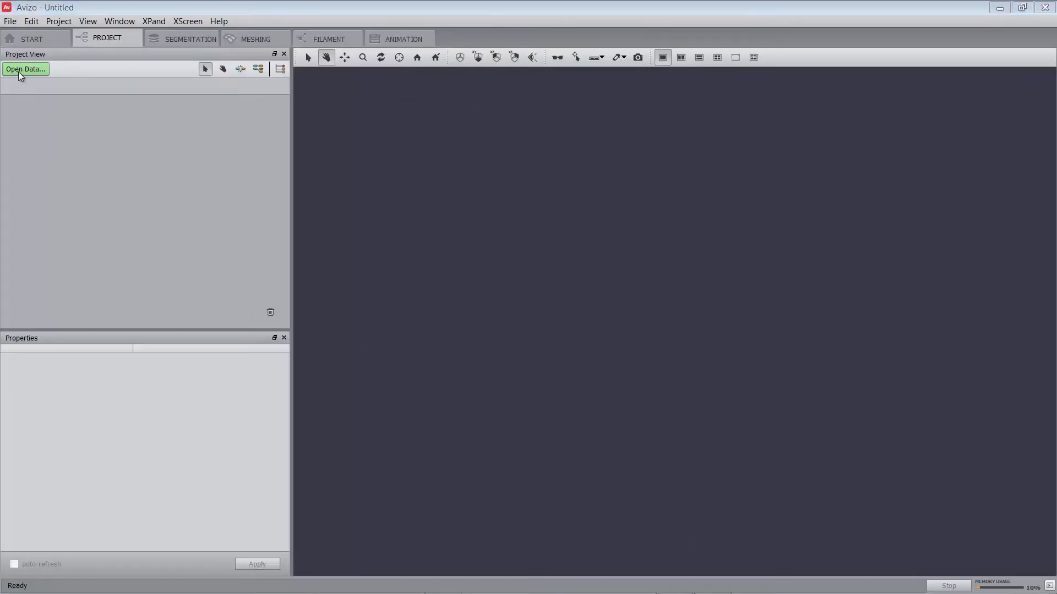
# Open FoamPoro.am from the advanced image-processing tutorials folder
pyautogui.click(26, 69)
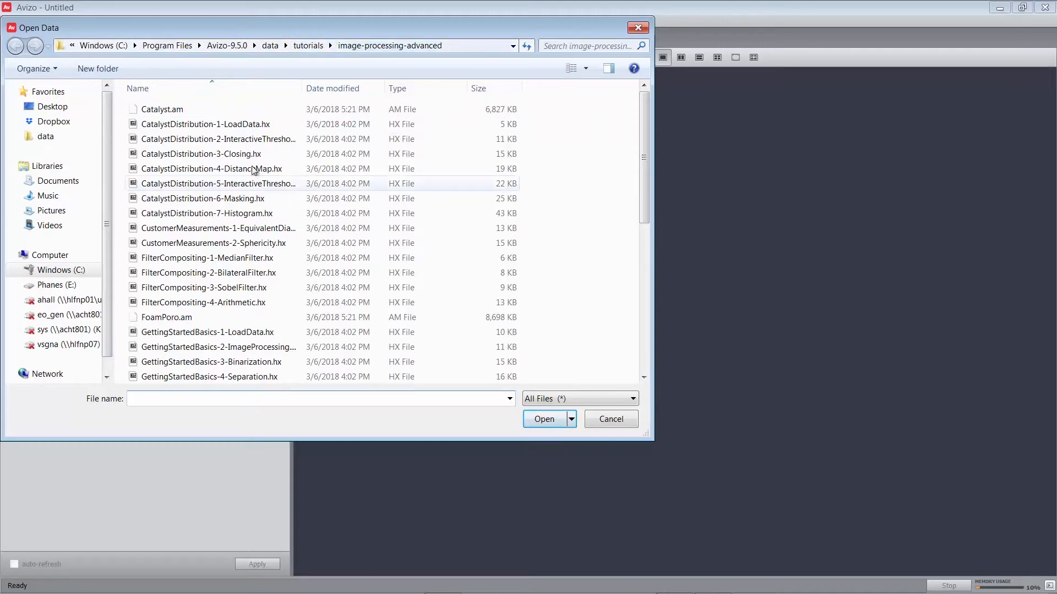
pyautogui.click(166, 317)
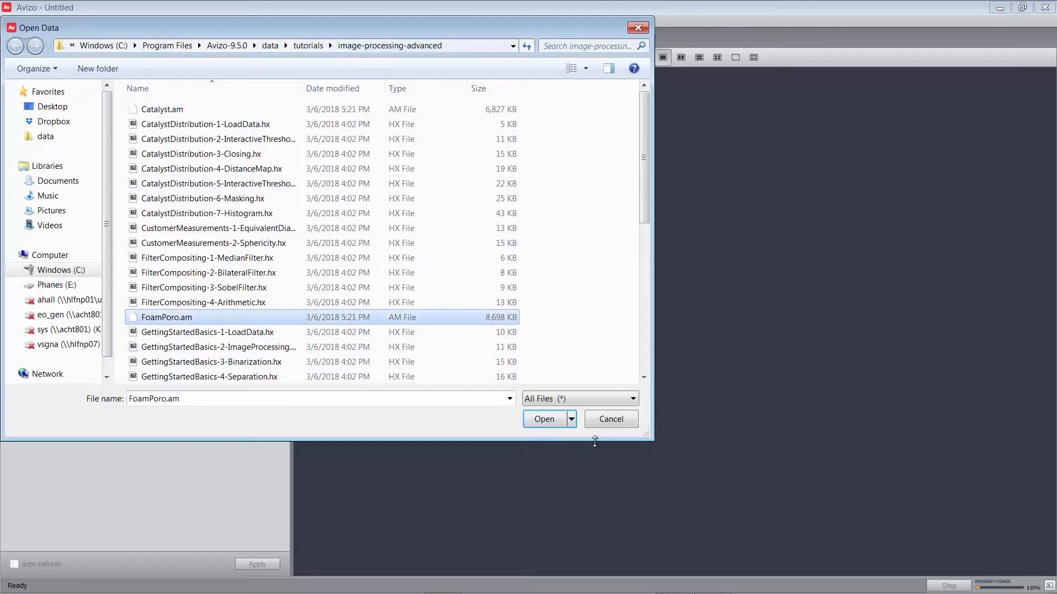
pyautogui.click(544, 418)
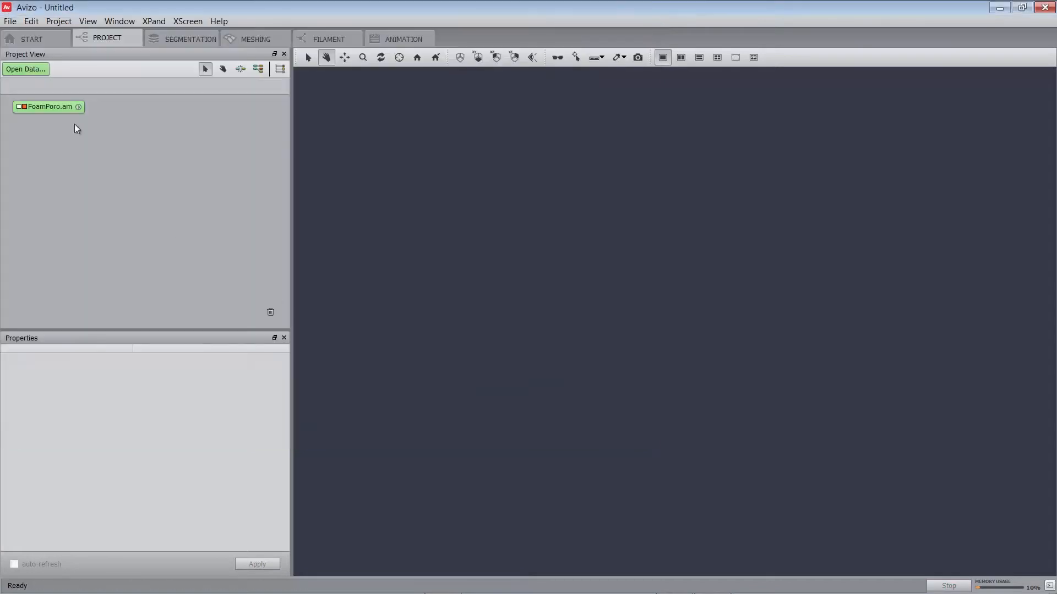
# Add an Ortho Slice to FoamPoro.am to show a slice of the foam
pyautogui.click(48, 106)
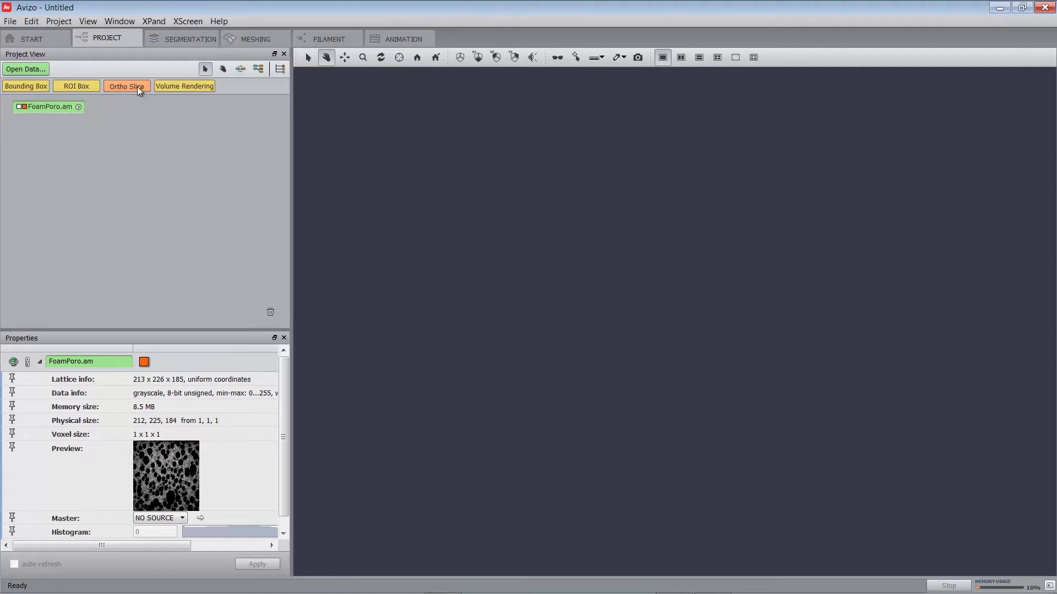
pyautogui.click(126, 86)
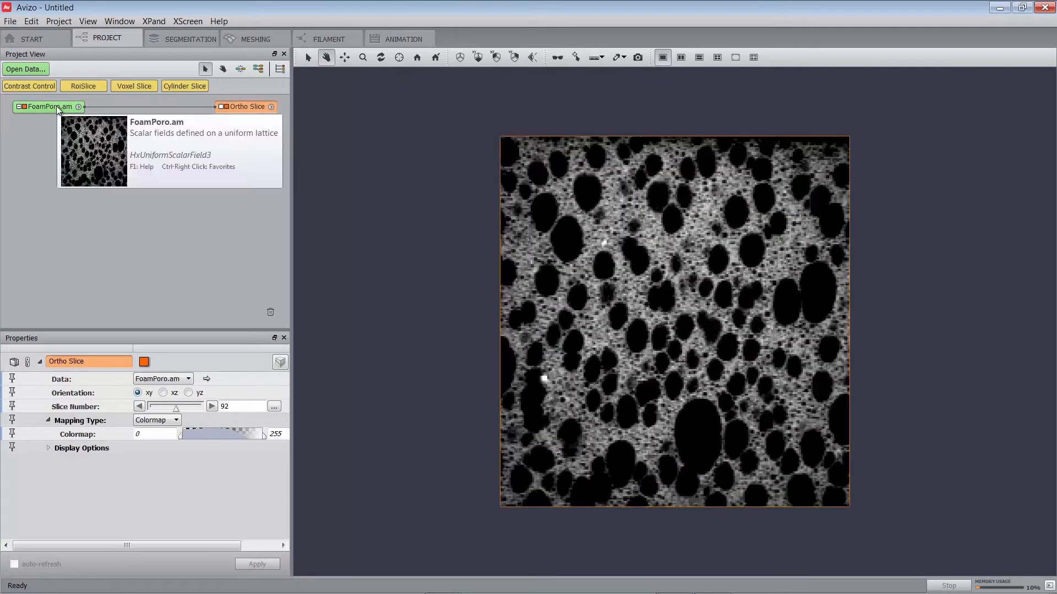
pyautogui.click(48, 107)
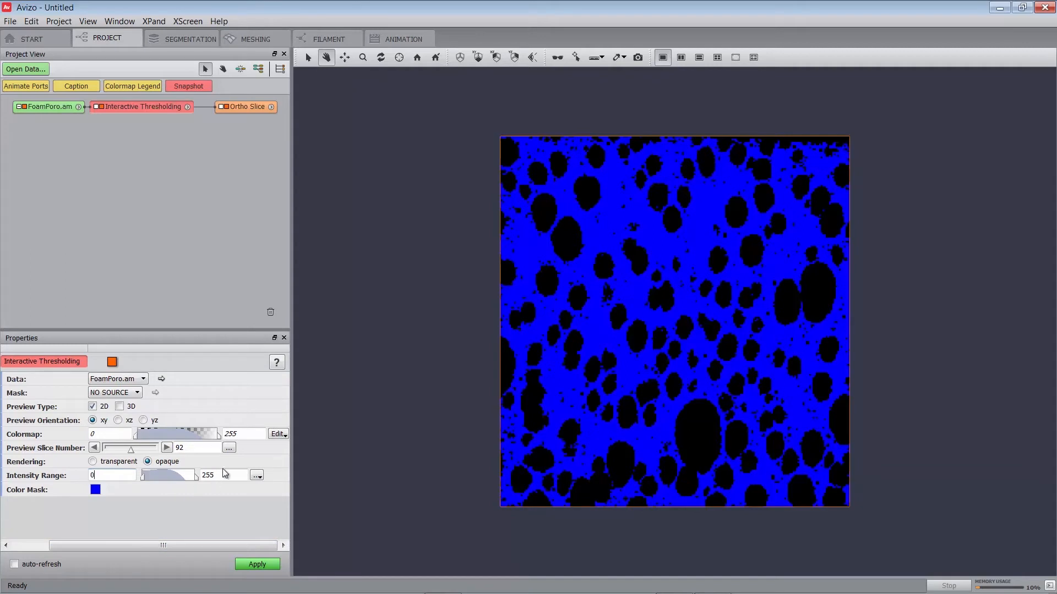
# Threshold FoamPoro.am with intensity range 0–50 to create FoamPoro.thresholded
pyautogui.tripleClick(208, 475)
pyautogui.write('50')
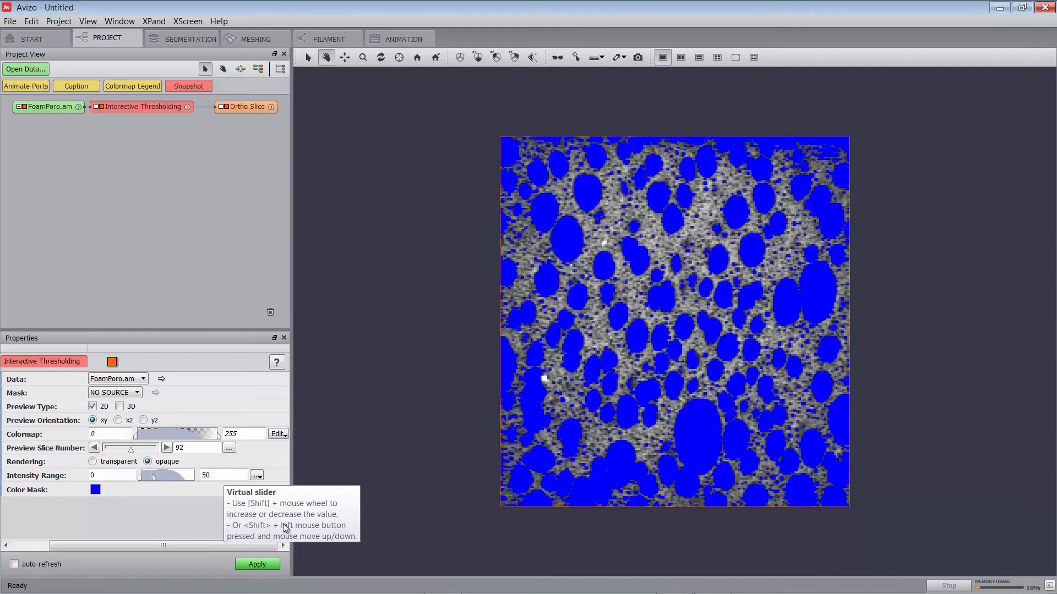
pyautogui.click(257, 564)
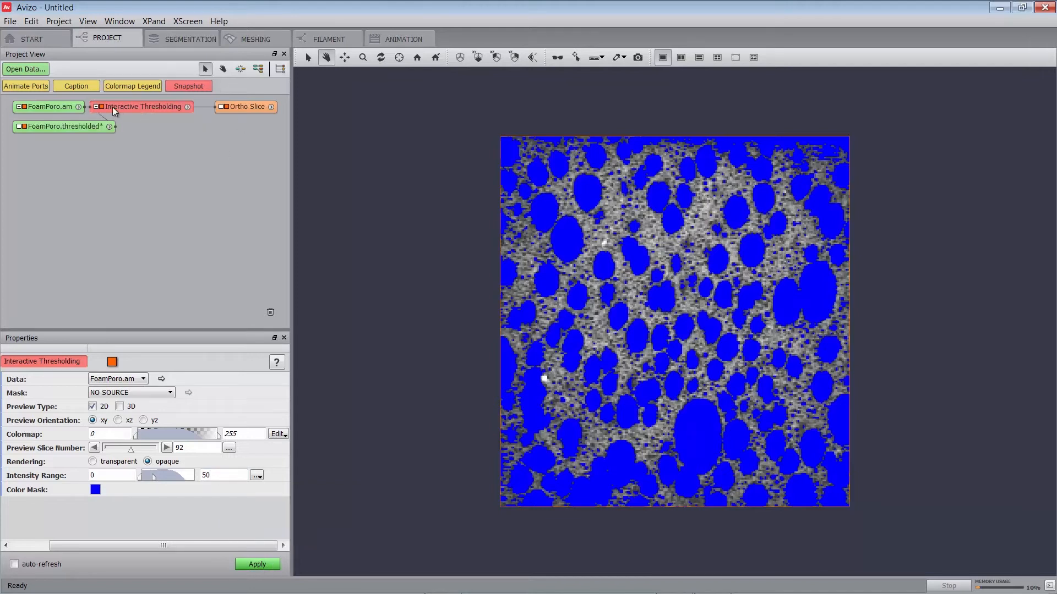
pyautogui.click(247, 132)
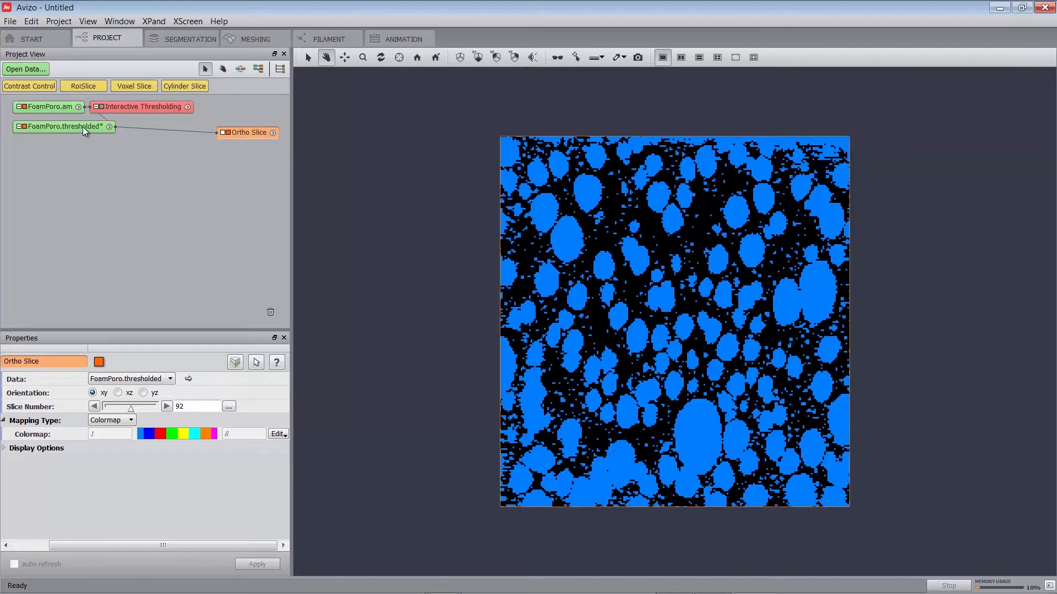
# Inspect FoamPoro.thresholded: a 213×226×185 binary label field, 8.5 MB
pyautogui.click(61, 131)
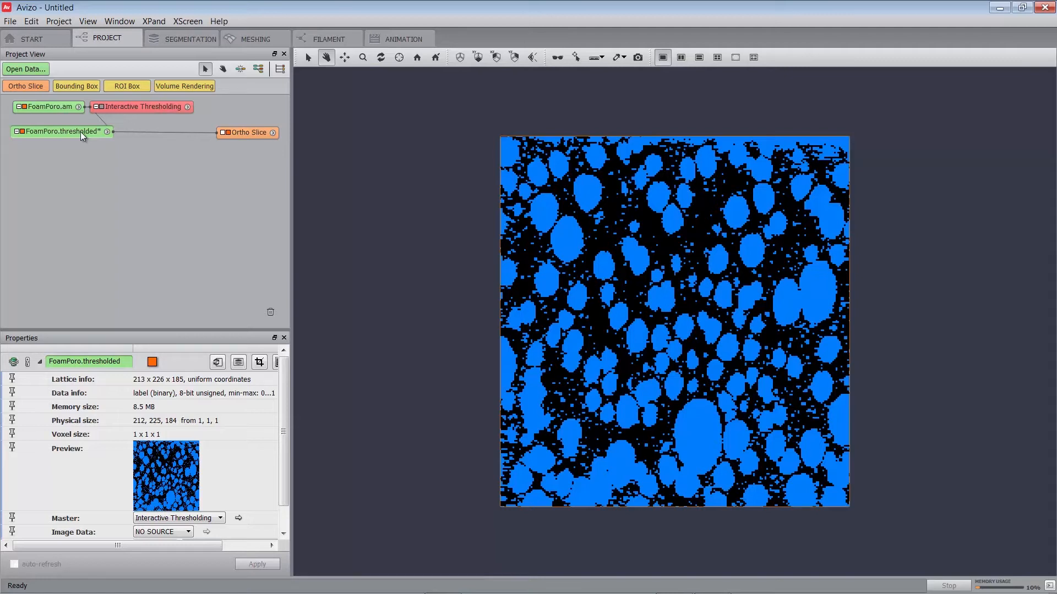
pyautogui.moveTo(66, 135)
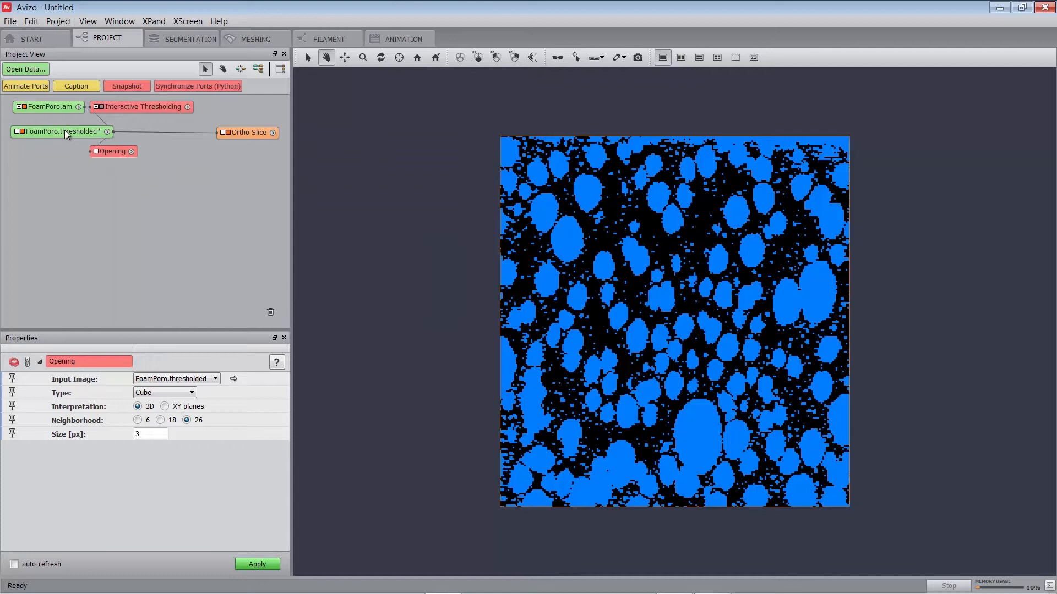
# Apply a size-1 opening to produce FoamPoro.opening and select it
pyautogui.click(148, 434)
pyautogui.write('1')
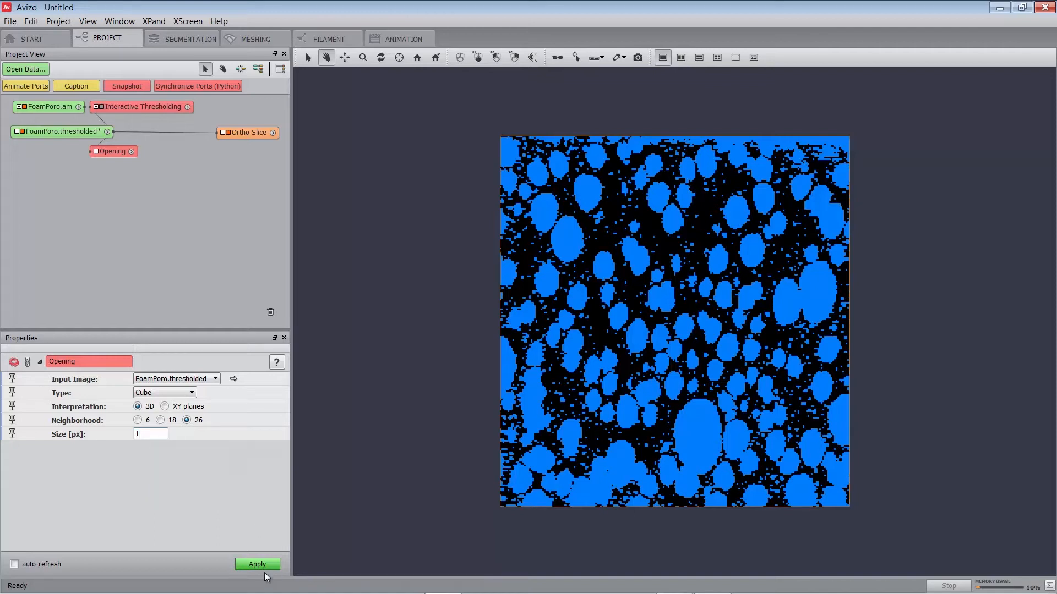
pyautogui.click(257, 565)
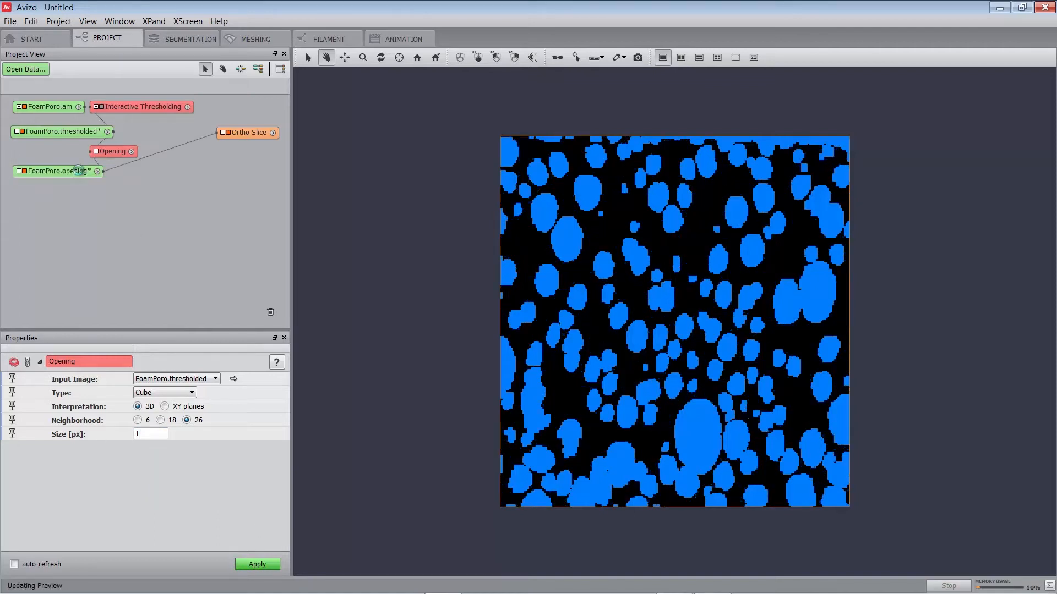
pyautogui.click(53, 170)
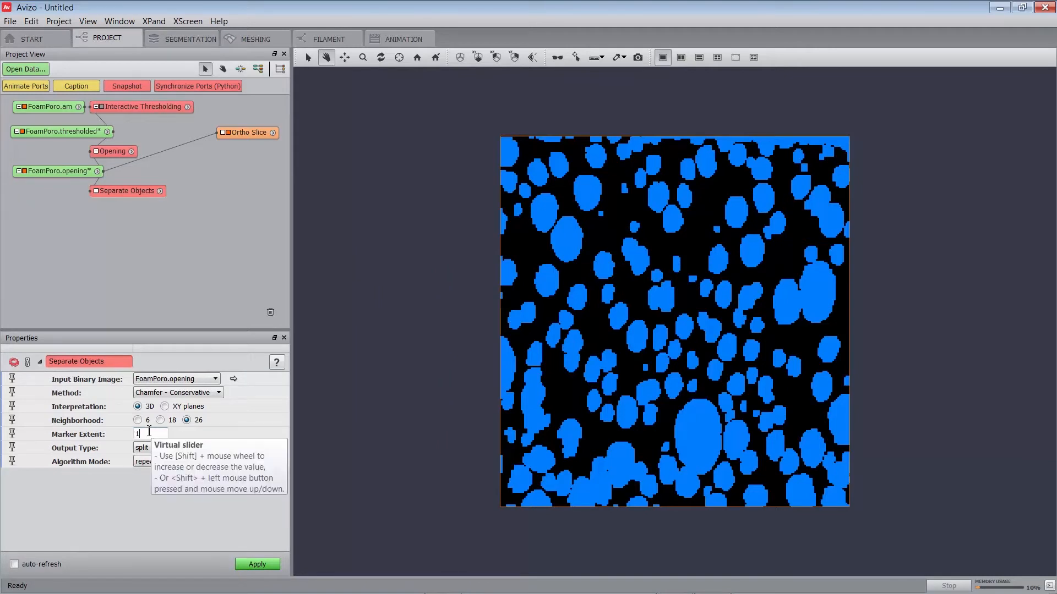
# Run Separate Objects with Marker Extent 1 to create FoamPoro.separate
pyautogui.click(257, 564)
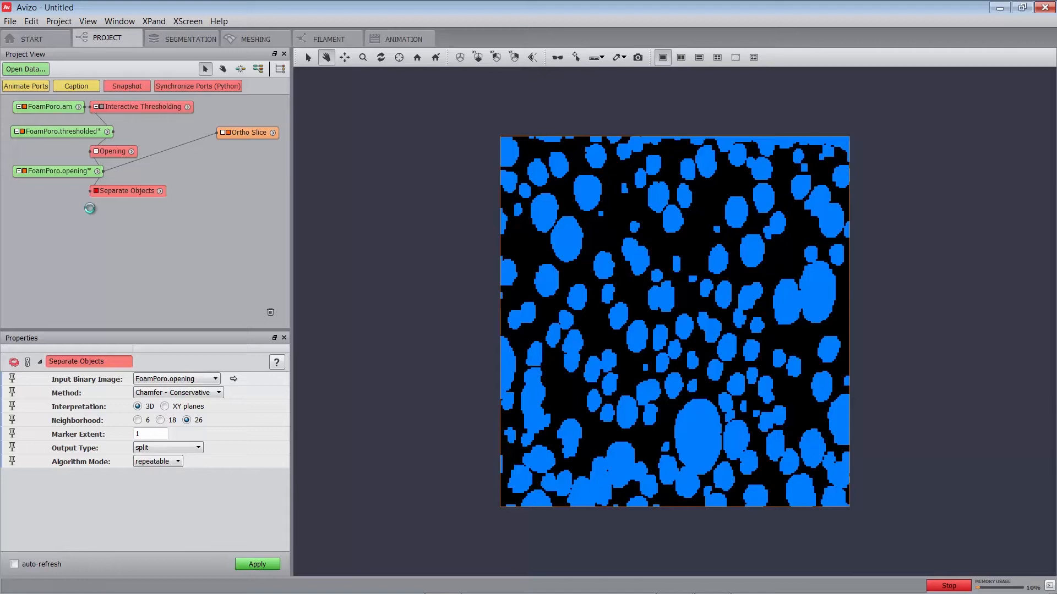
pyautogui.click(257, 564)
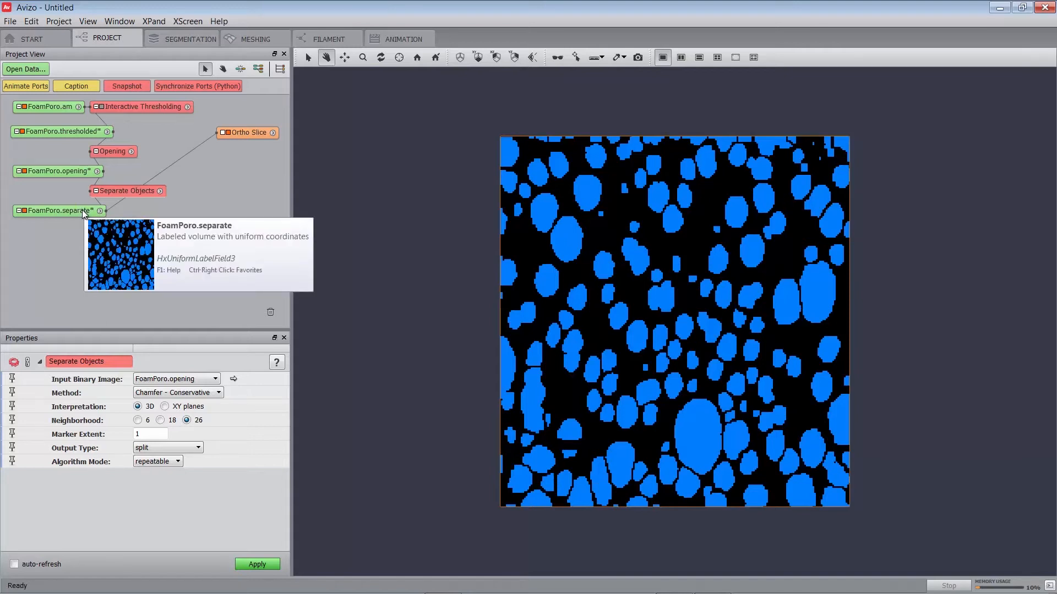
pyautogui.moveTo(768, 288)
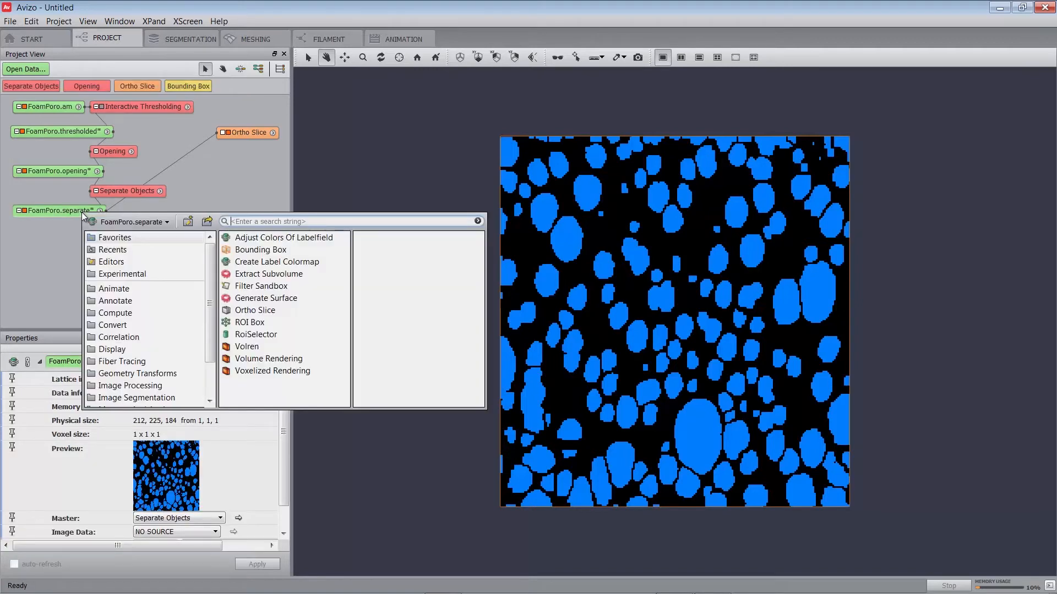
# Add Label Analysis to FoamPoro.separate with FoamPoro.am as intensity image
pyautogui.write('label ana')
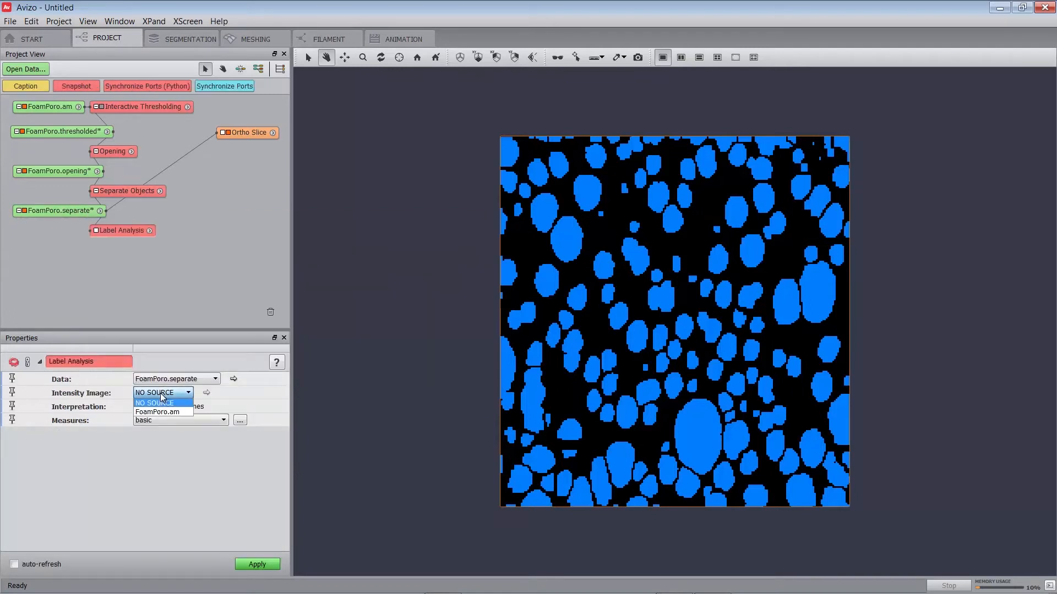
pyautogui.click(156, 411)
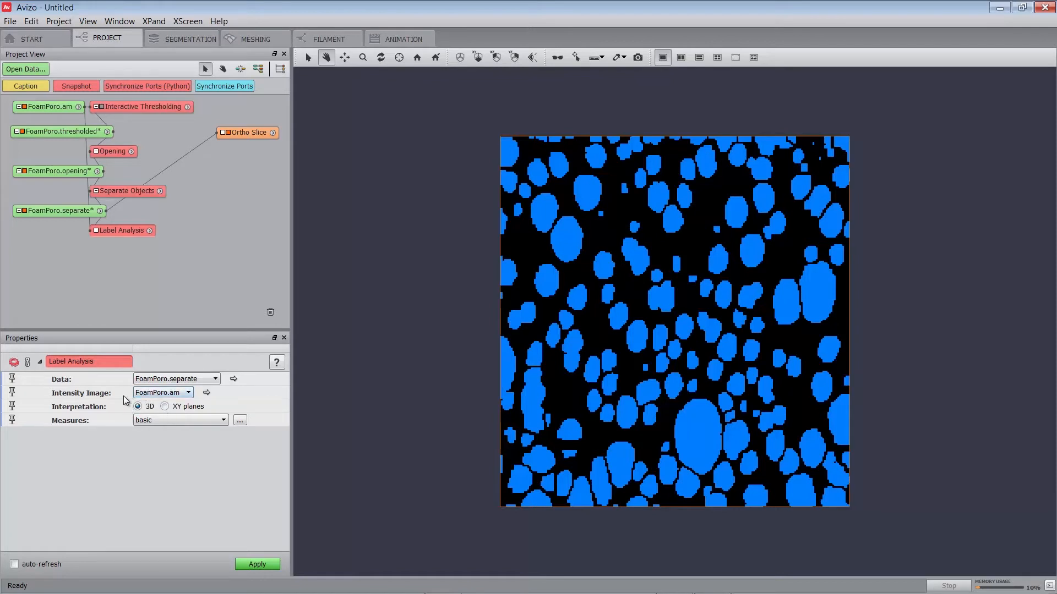
pyautogui.moveTo(125, 405)
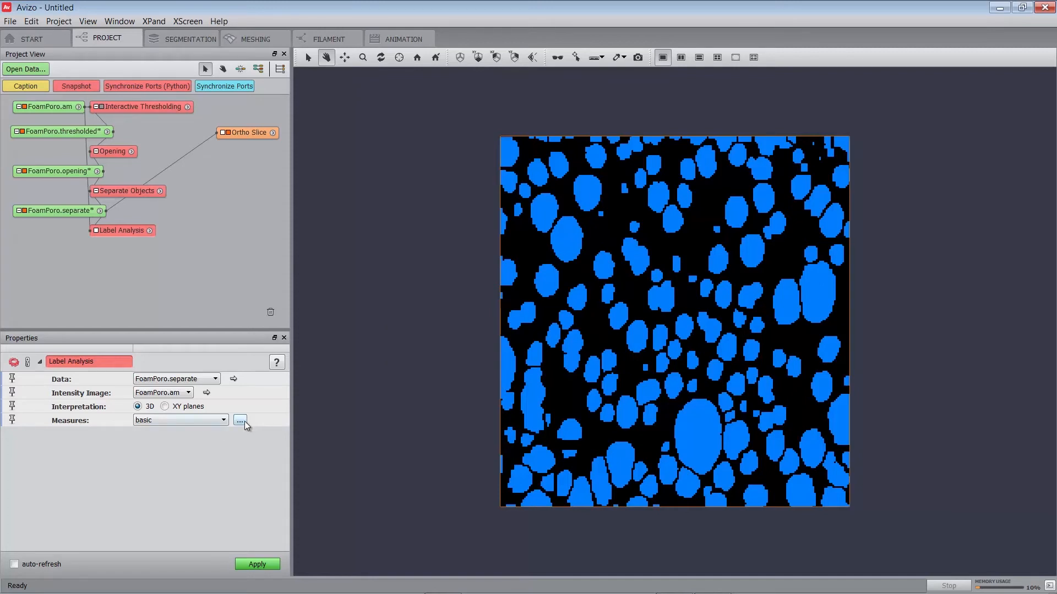
# Create a new measure group named 'diameter' in Label Analysis
pyautogui.click(240, 420)
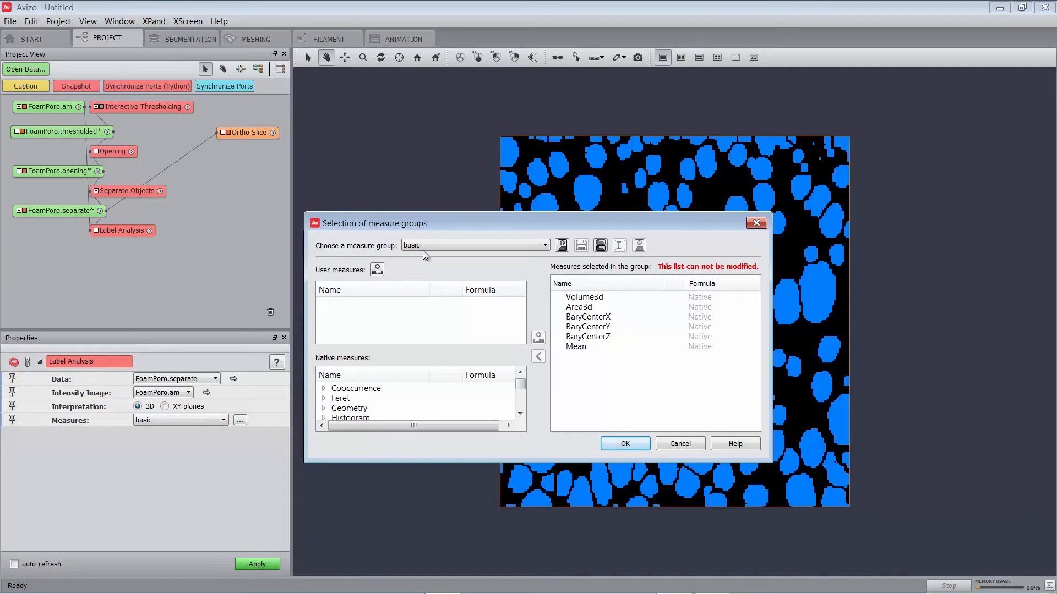
pyautogui.moveTo(424, 228)
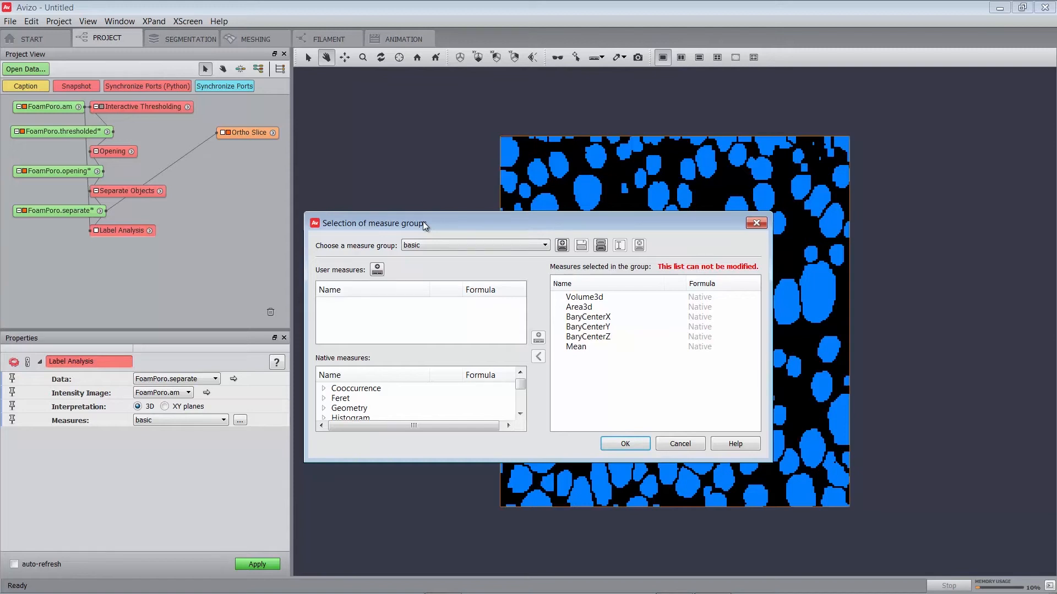
pyautogui.moveTo(423, 228)
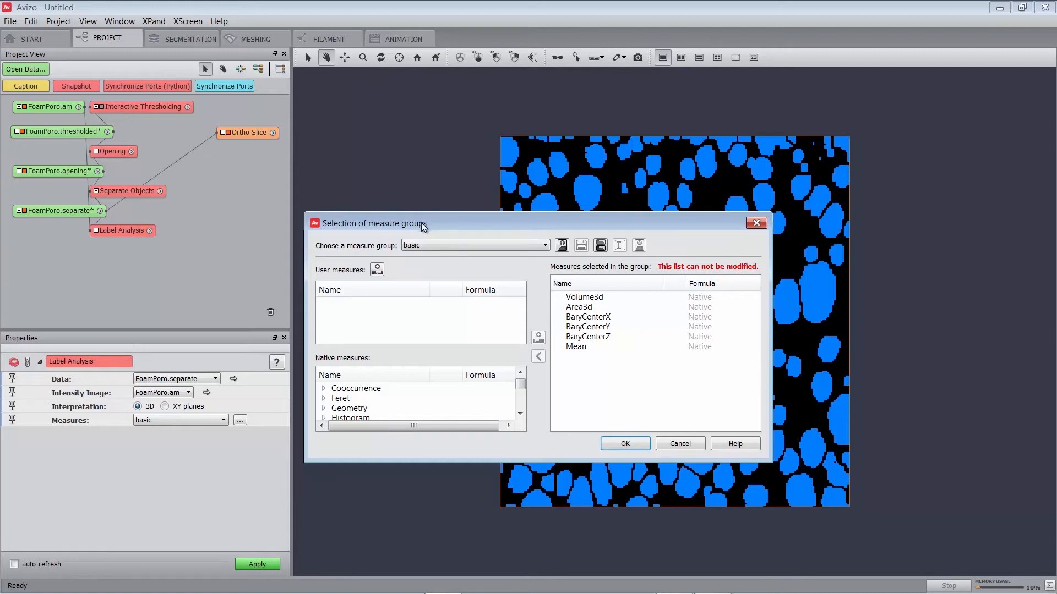
pyautogui.moveTo(376, 270)
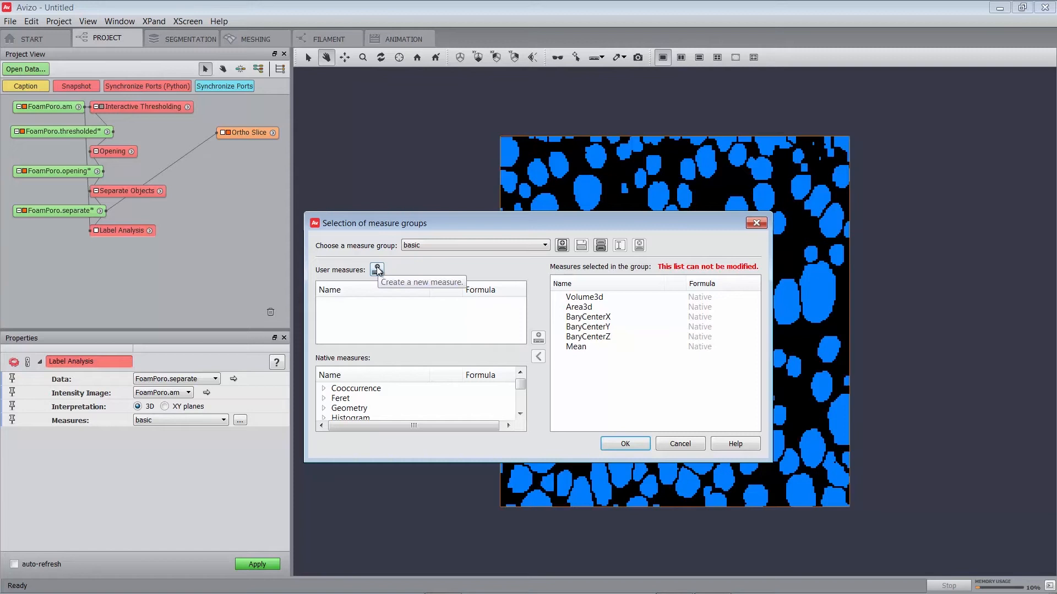
pyautogui.click(376, 269)
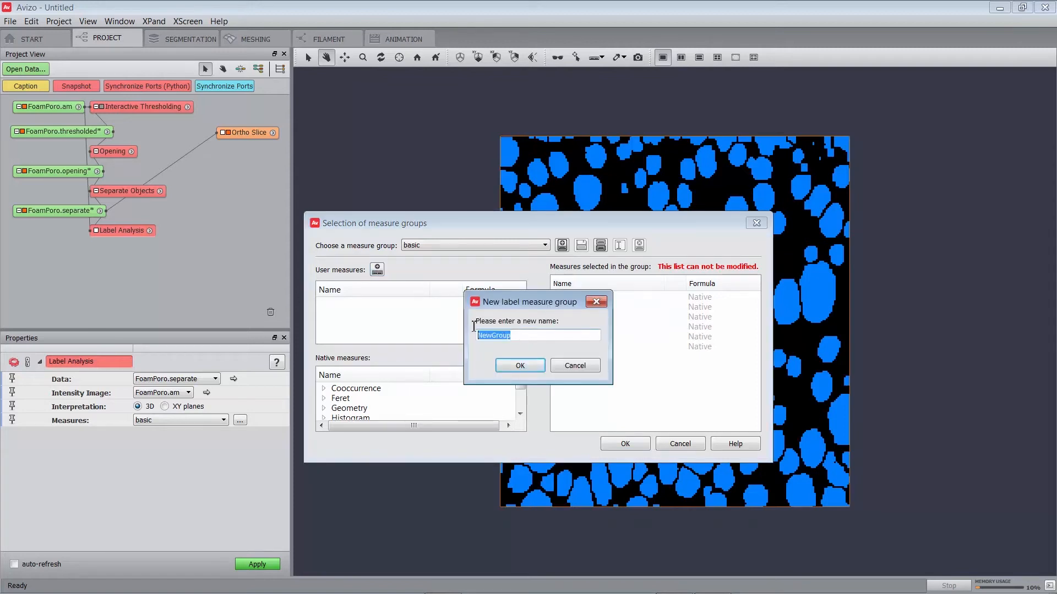
pyautogui.write('diameter')
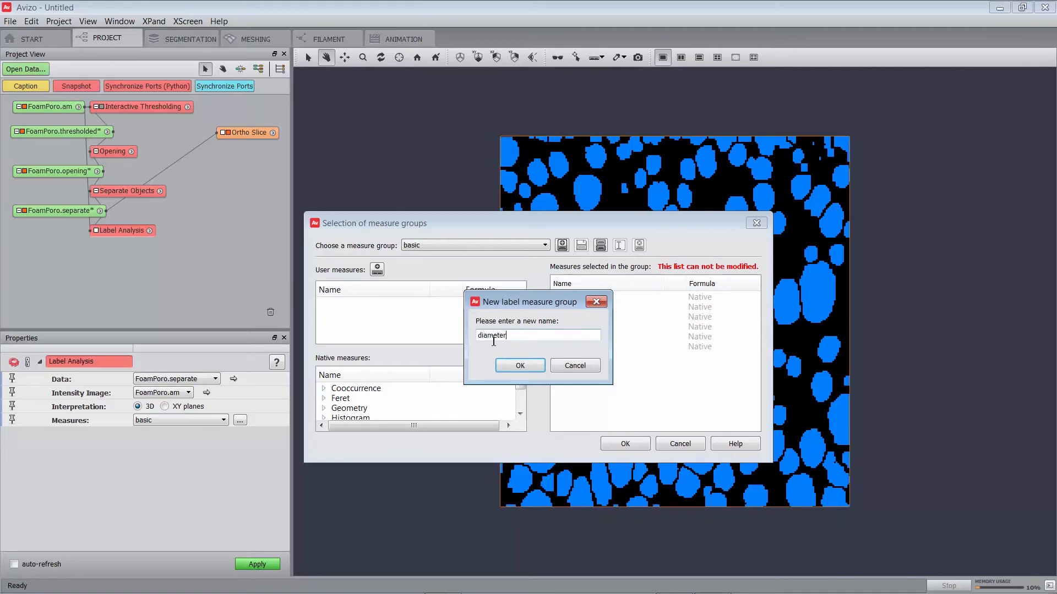
pyautogui.click(519, 365)
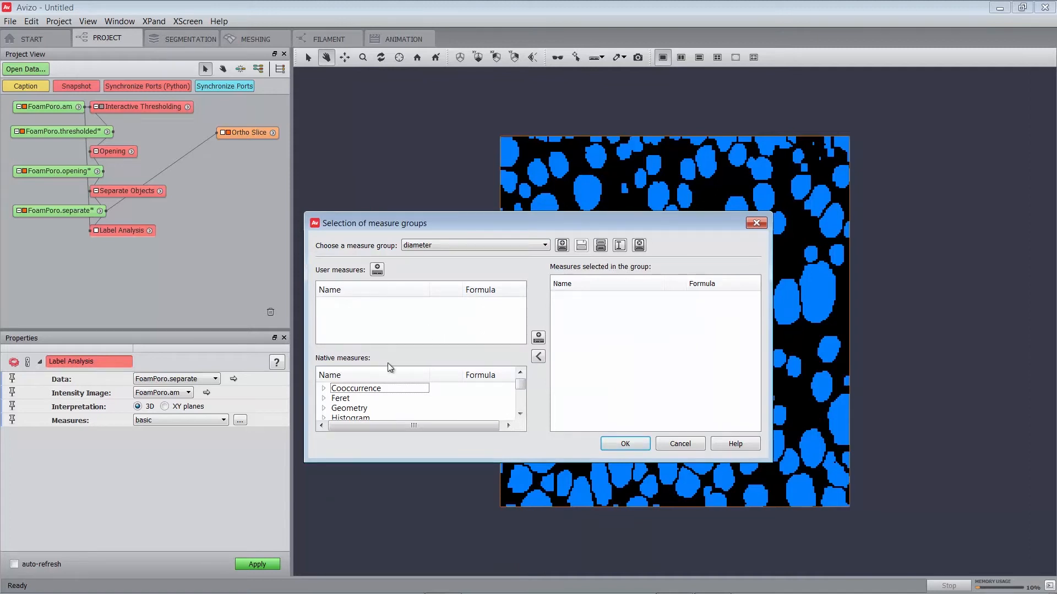
# Add the Geometry measure EqDiameter to the group and accept it
pyautogui.scroll(-3)
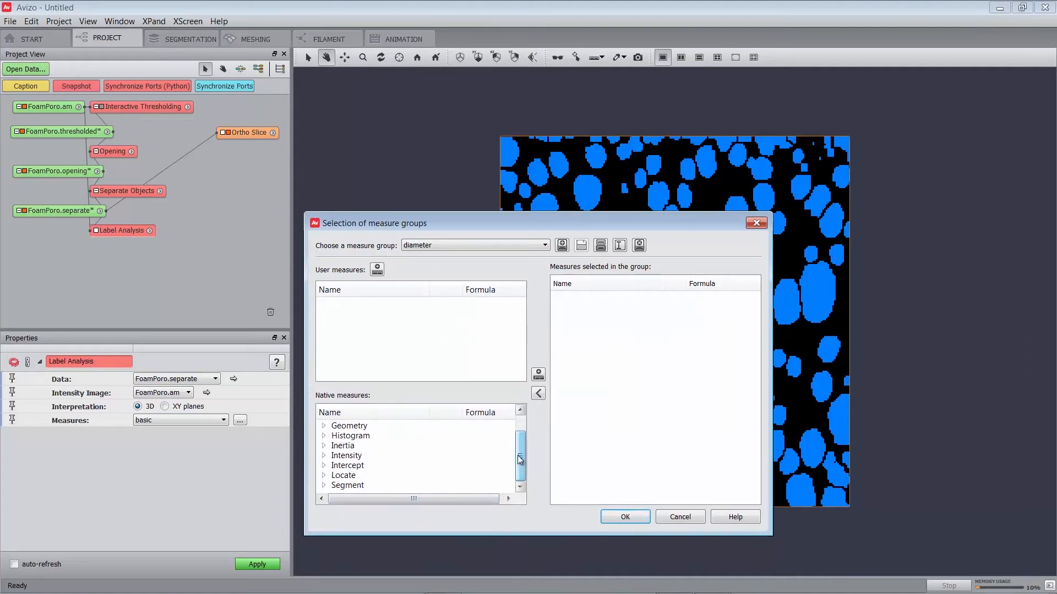
pyautogui.click(323, 426)
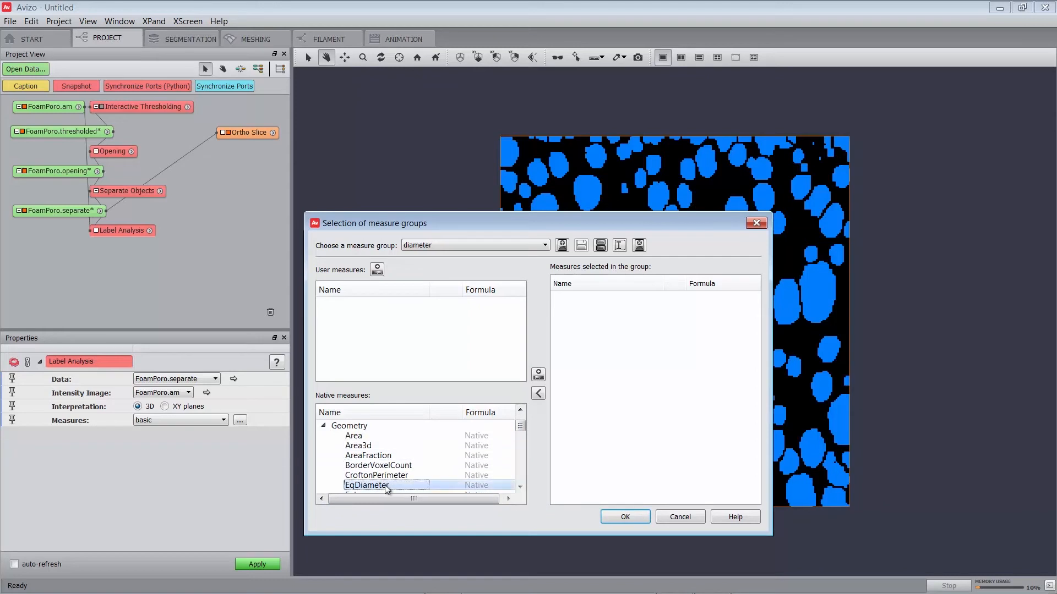
pyautogui.click(538, 375)
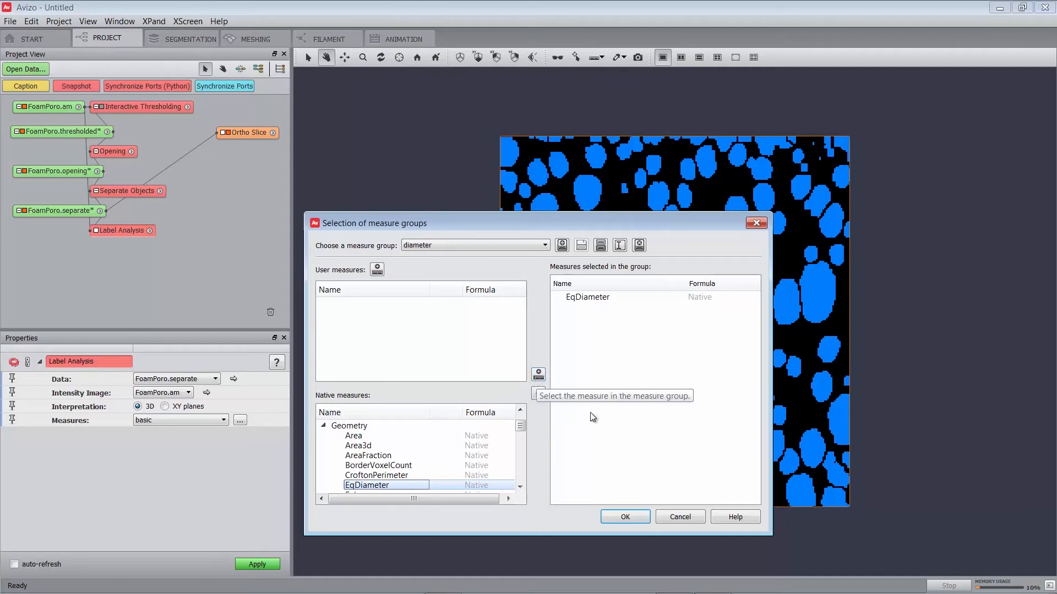
pyautogui.click(624, 517)
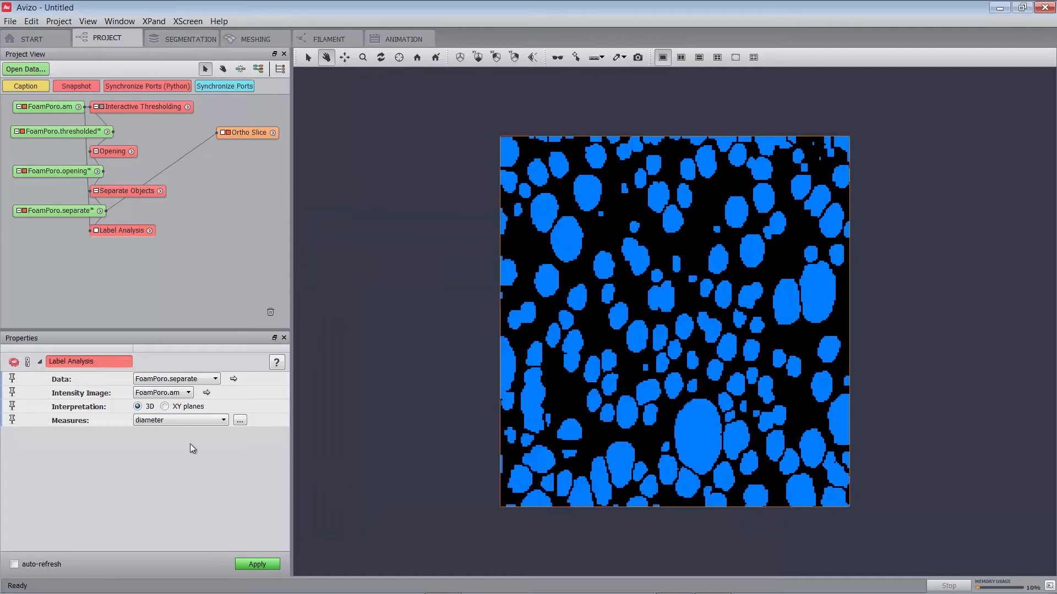
# Apply Label Analysis to get the per-pore EqDiameter table, mean about 13.59
pyautogui.click(257, 564)
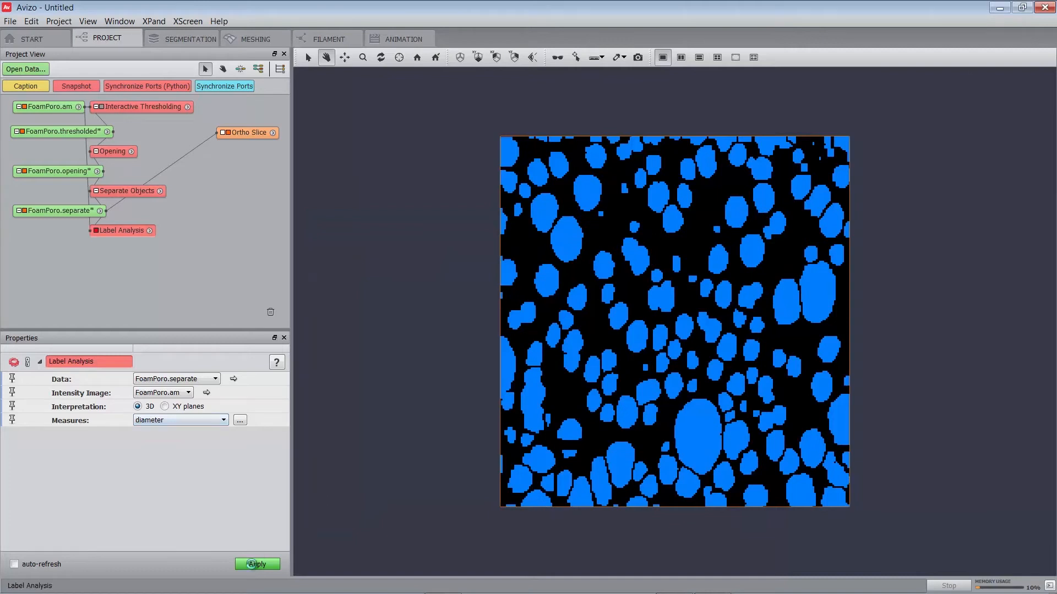
pyautogui.click(257, 564)
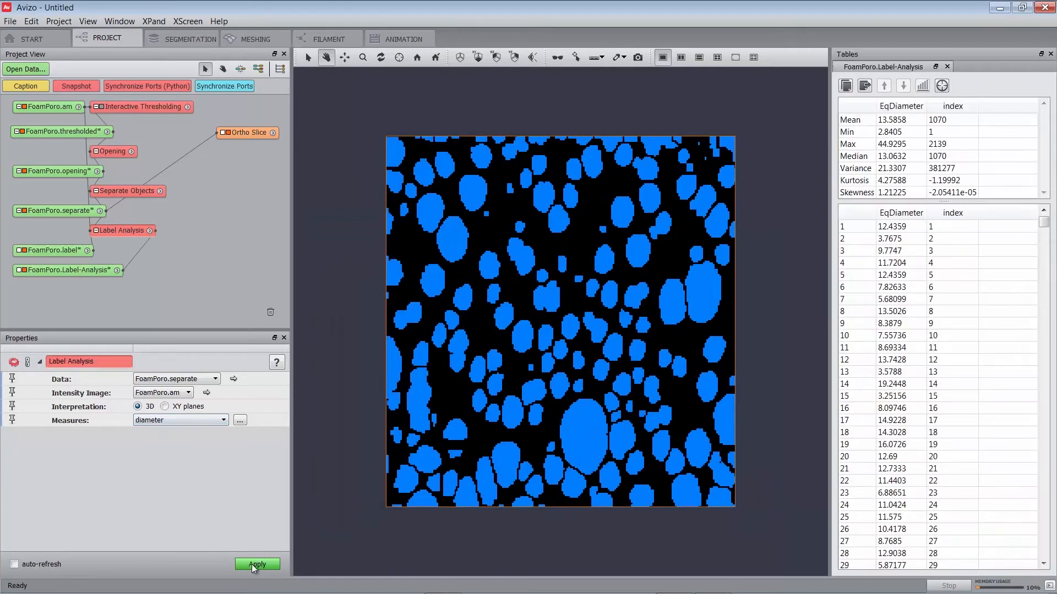
pyautogui.click(257, 564)
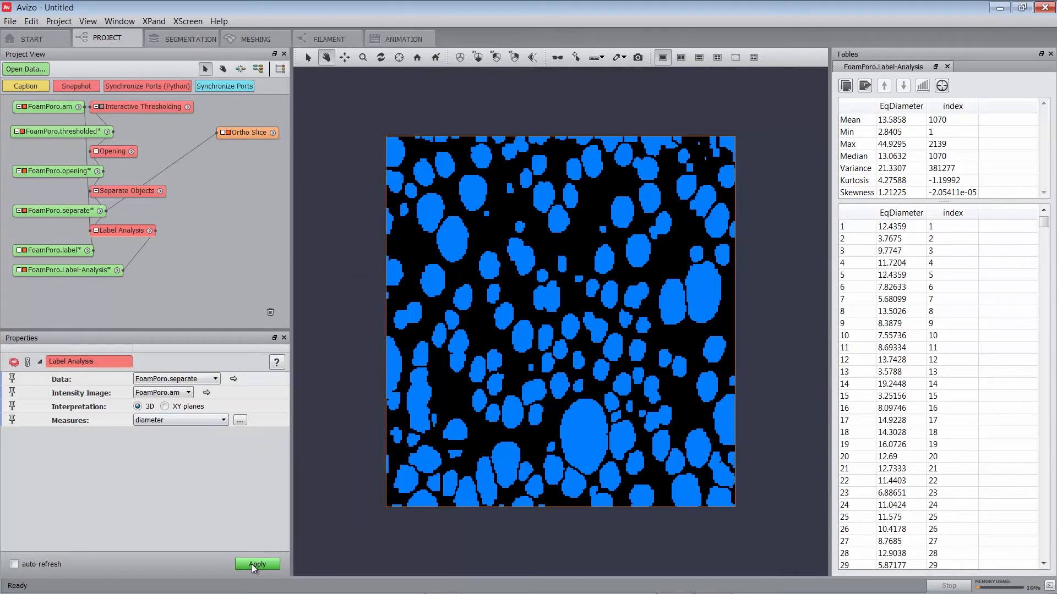
pyautogui.click(257, 564)
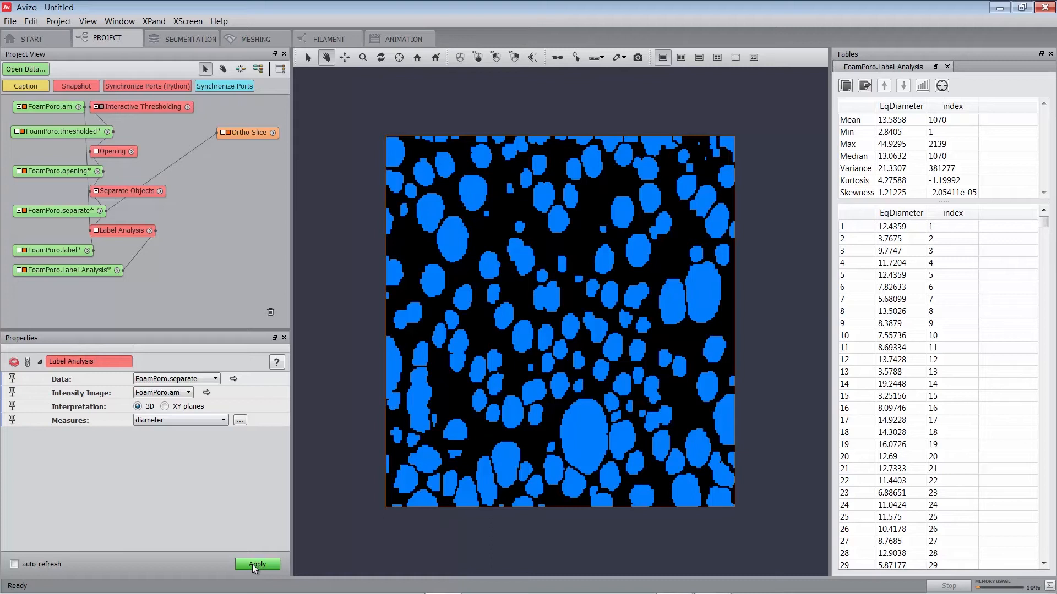
pyautogui.click(258, 564)
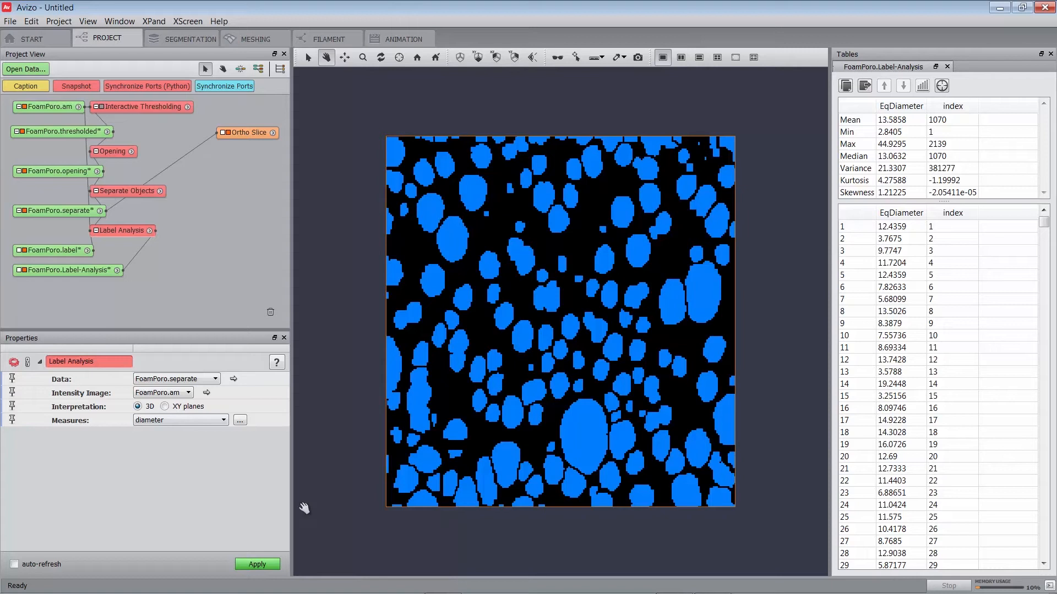
pyautogui.click(901, 212)
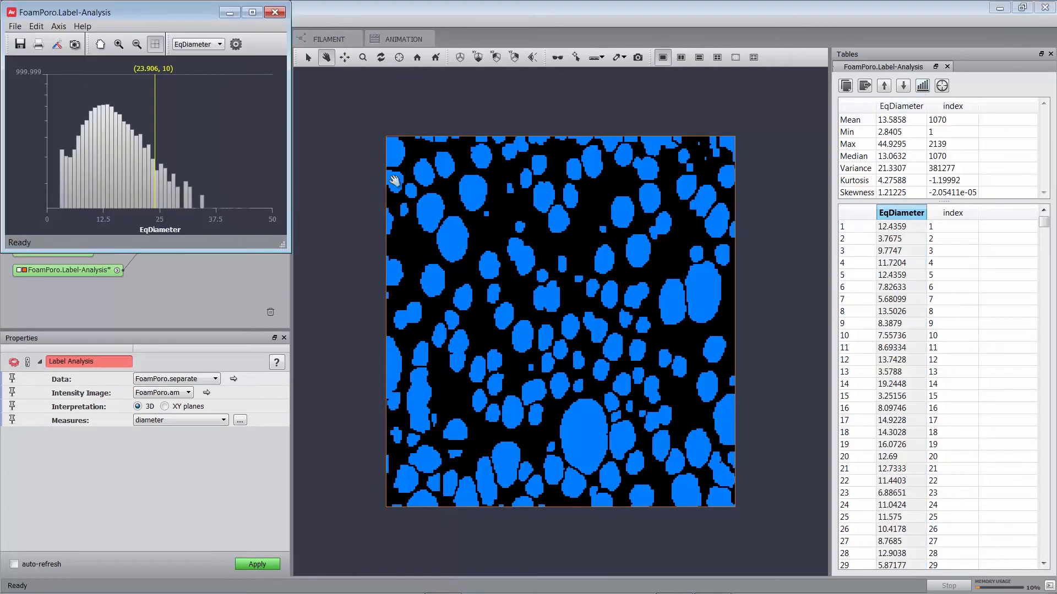
pyautogui.moveTo(277, 225)
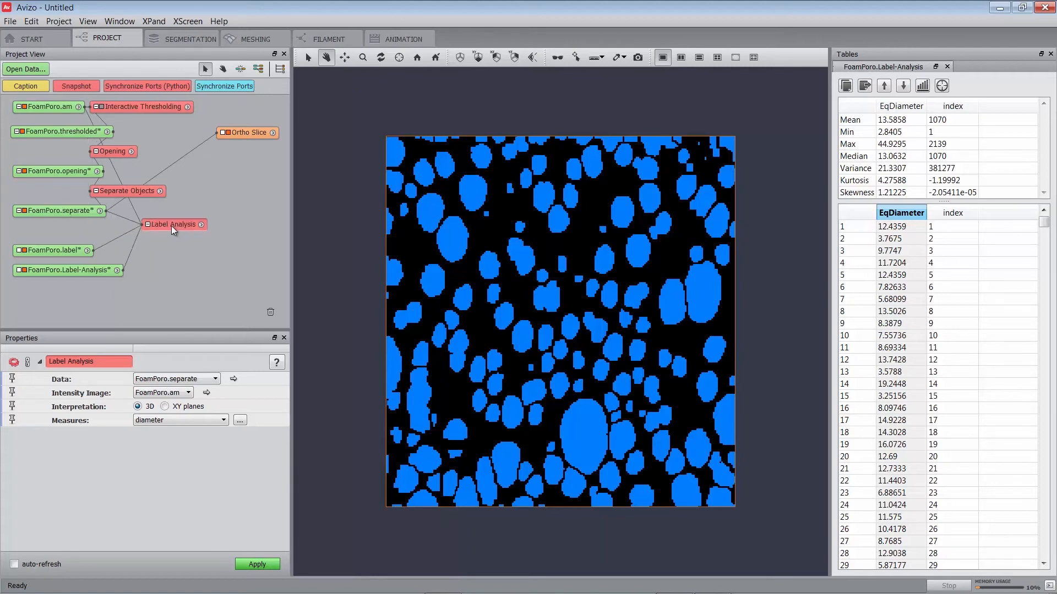
pyautogui.moveTo(174, 225)
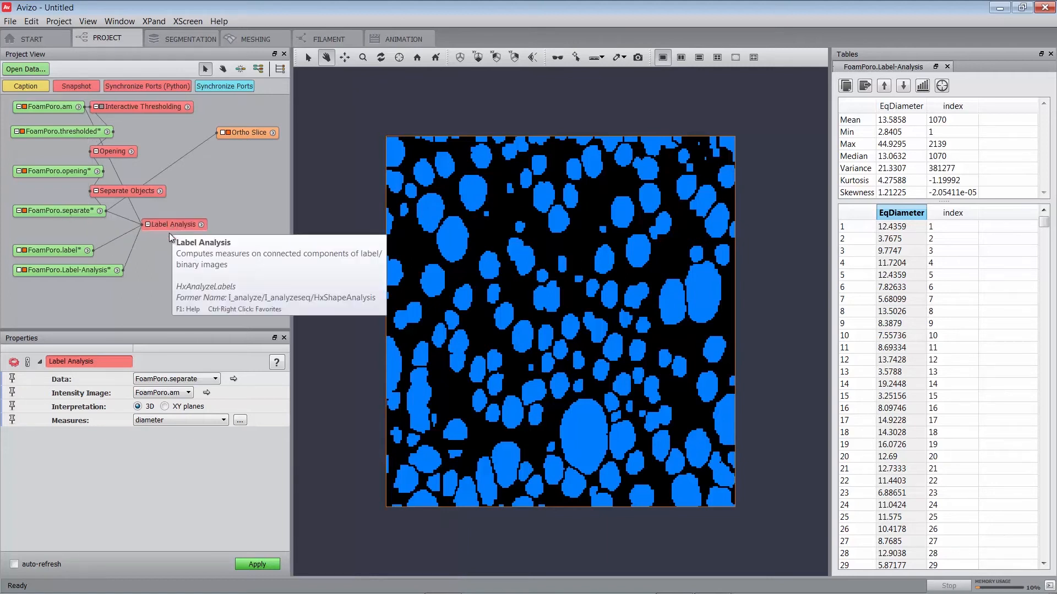
pyautogui.moveTo(168, 440)
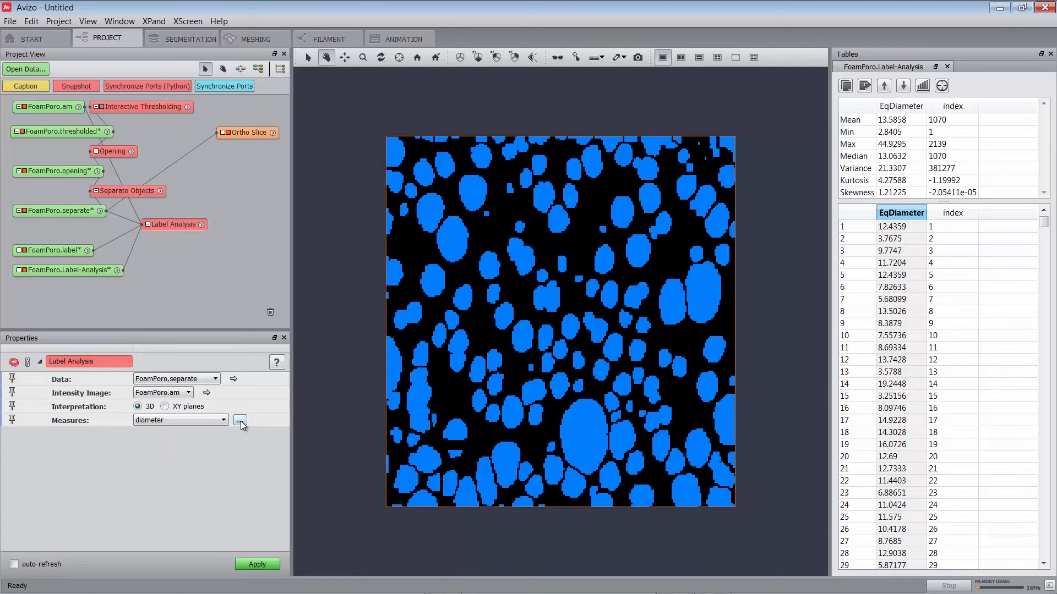
# Reopen the diameter group editor and start a user measure named Sphericity
pyautogui.click(240, 420)
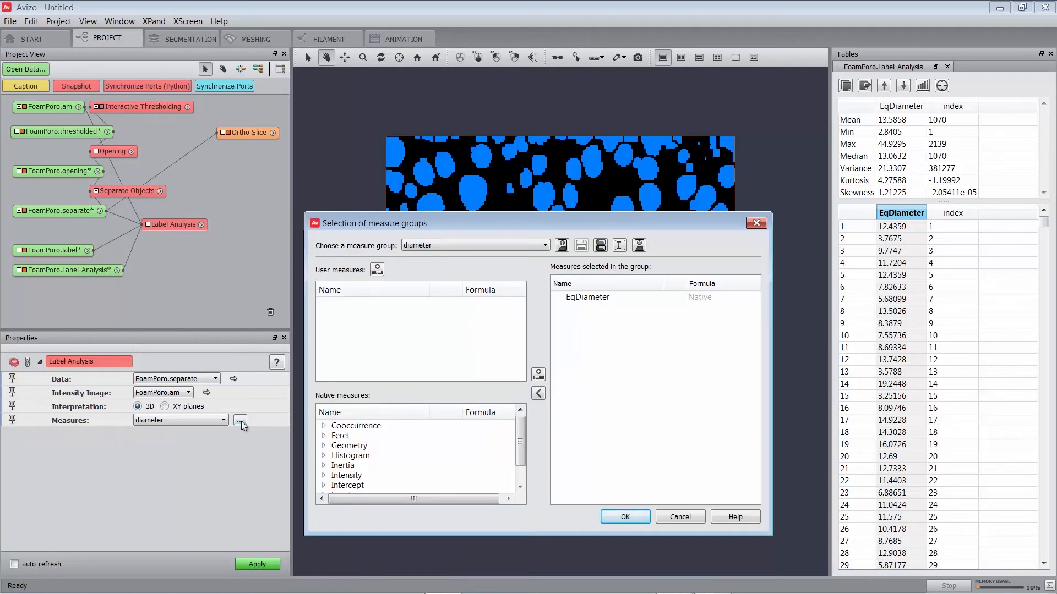
pyautogui.moveTo(396, 255)
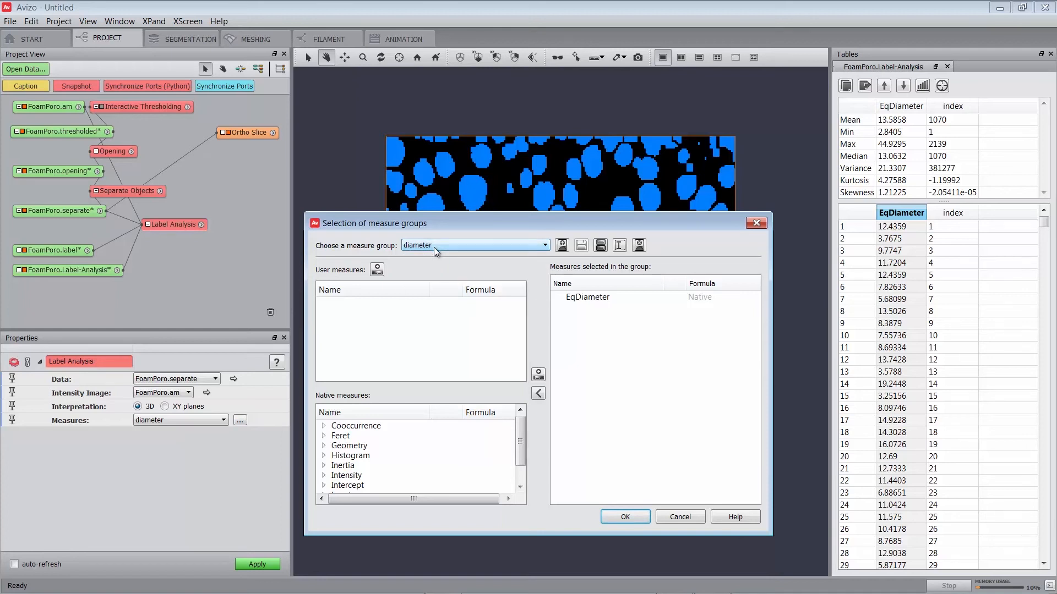
pyautogui.click(377, 269)
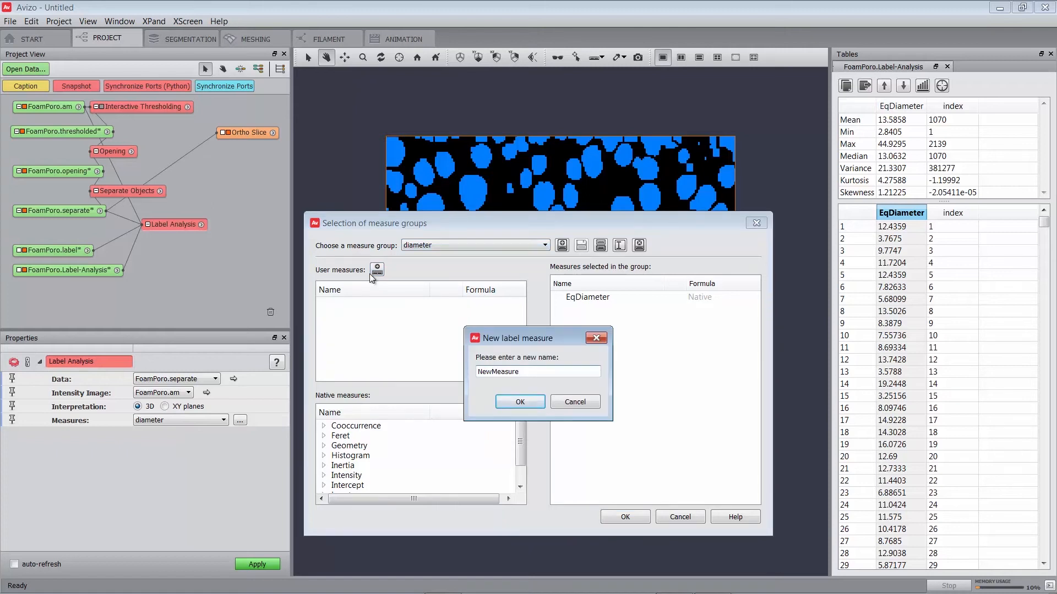
pyautogui.write('Sphericity')
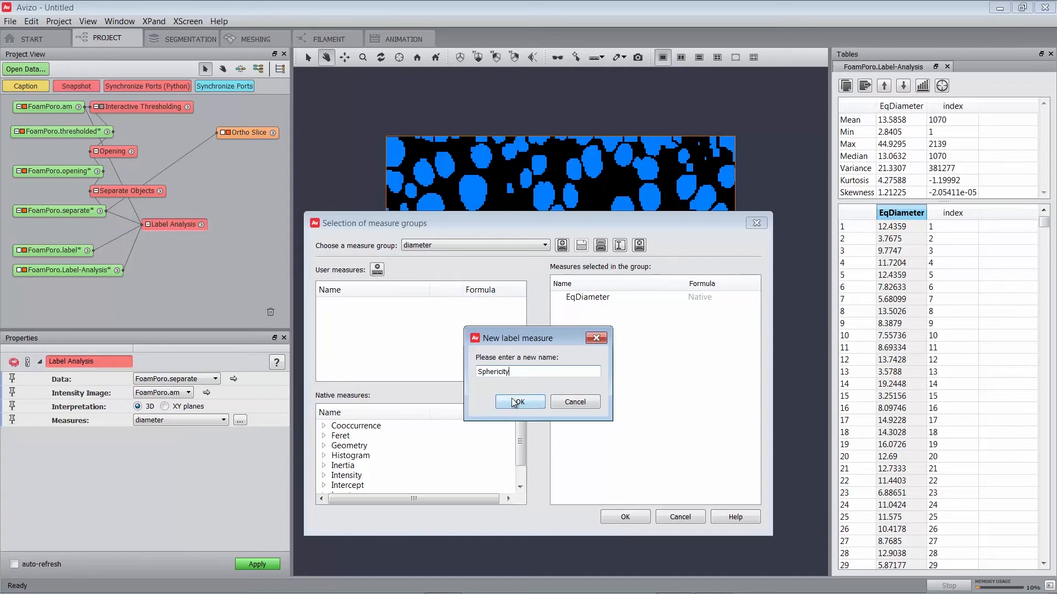
# Confirm the new user measure name Sphericity in the Measure Editor
pyautogui.click(519, 401)
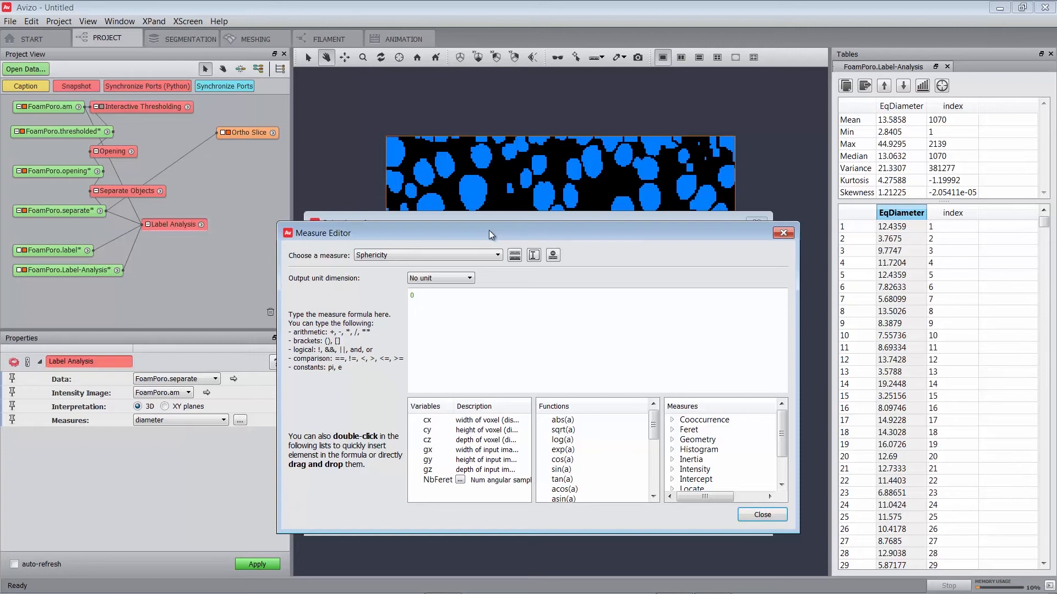
pyautogui.moveTo(491, 237)
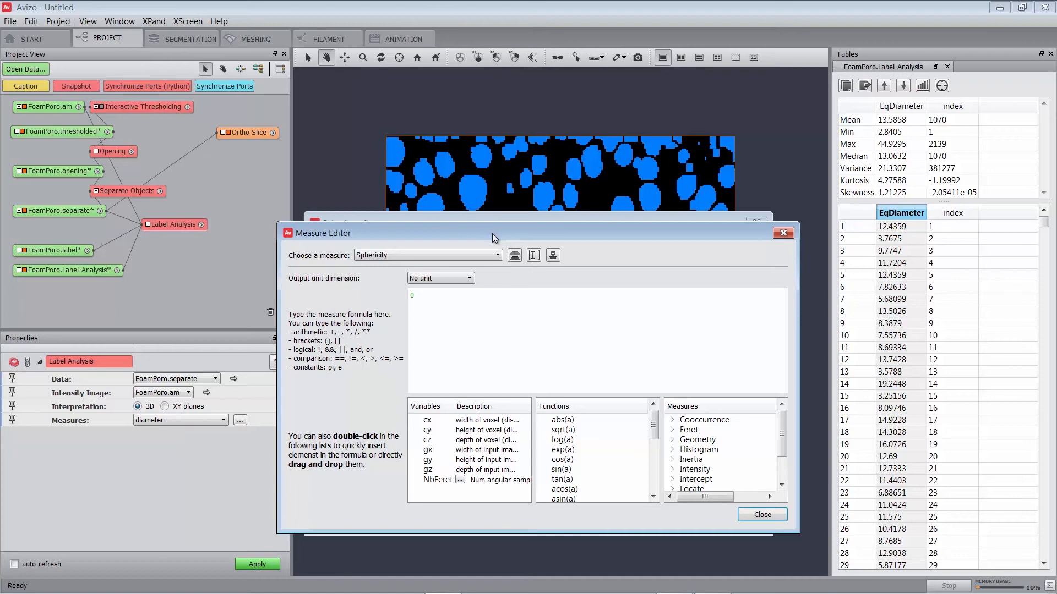
pyautogui.moveTo(495, 236)
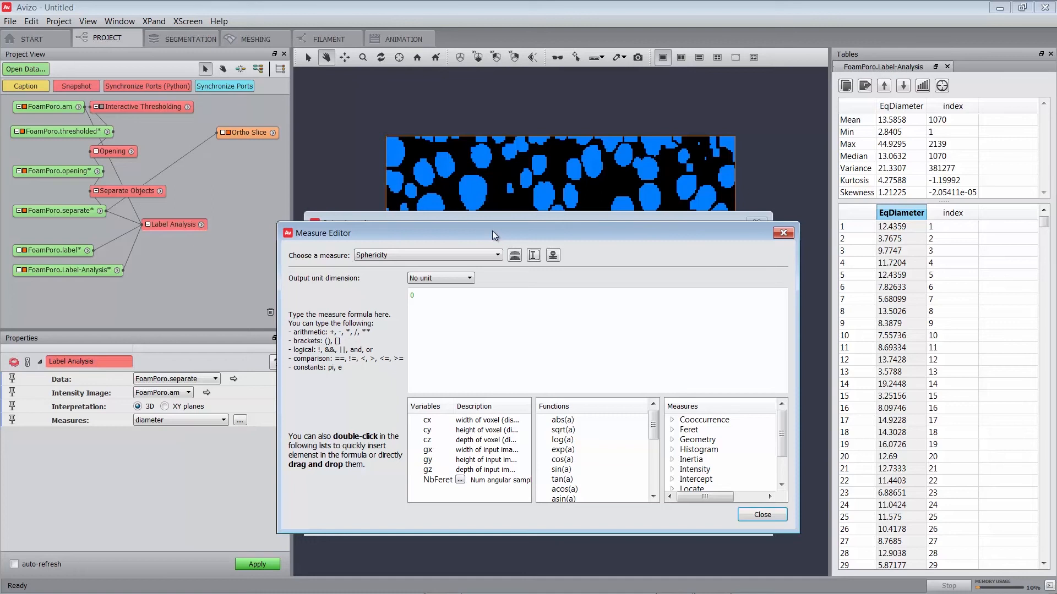
pyautogui.moveTo(482, 351)
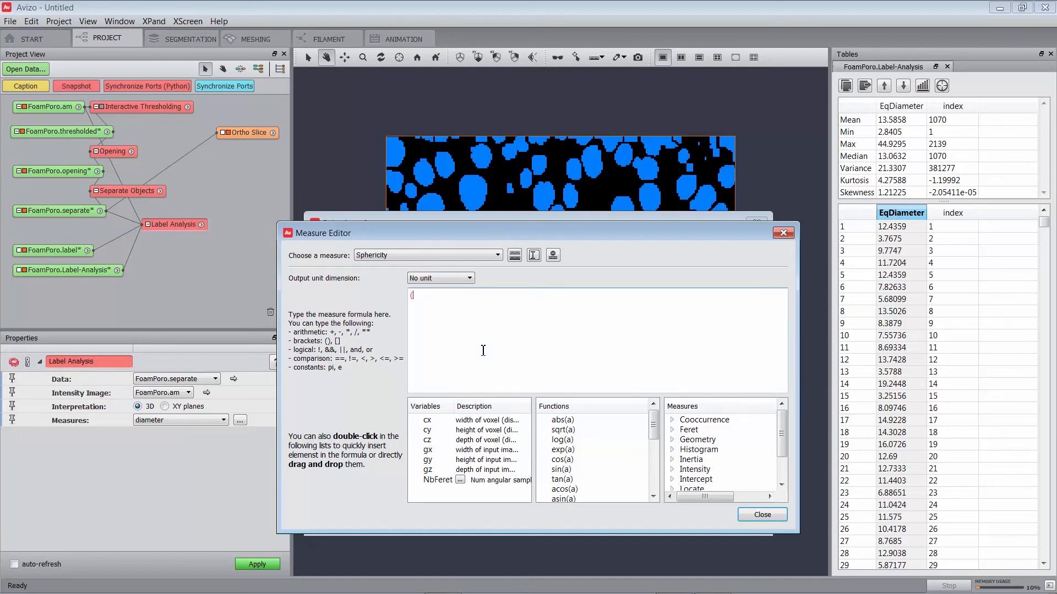
# Enter the sphericity formula (pi**(1/3)*(6*Volume3d)**(2/3))/Area3d
pyautogui.write('(pi**')
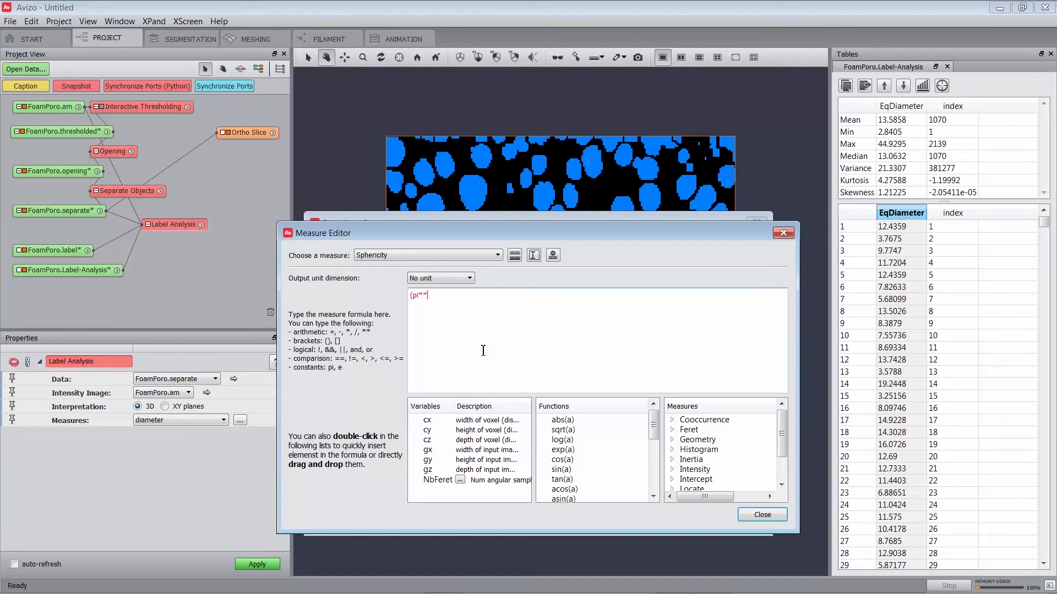
pyautogui.write('(1/3)')
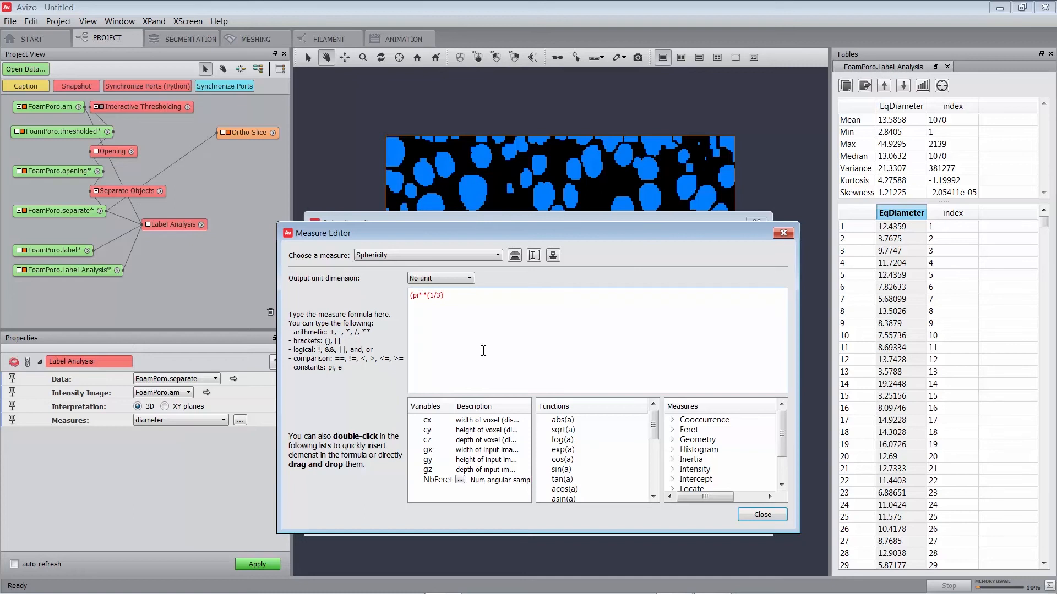
pyautogui.write('*(6')
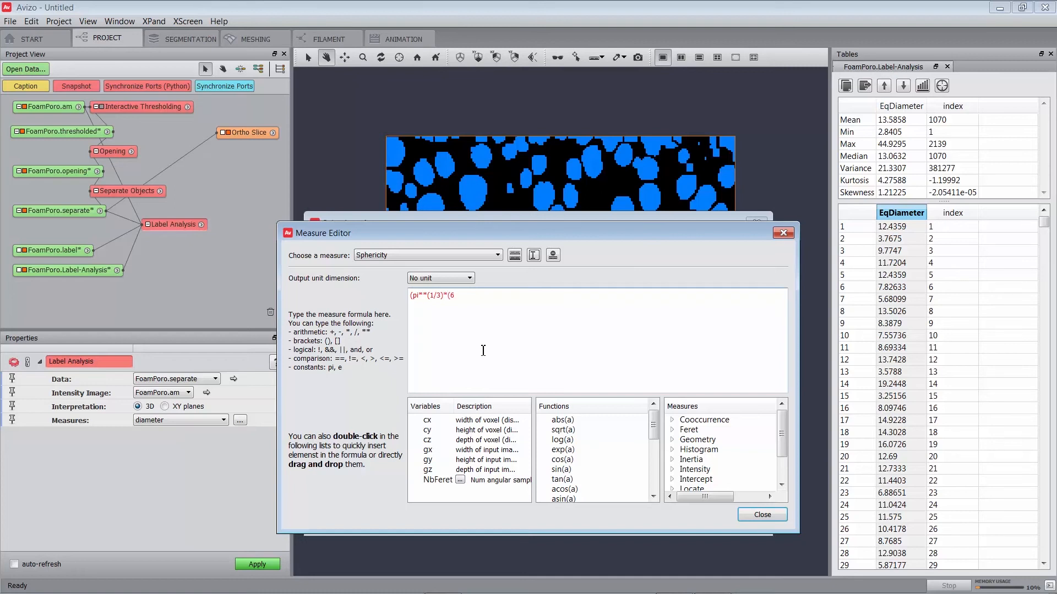
pyautogui.write('*Volume')
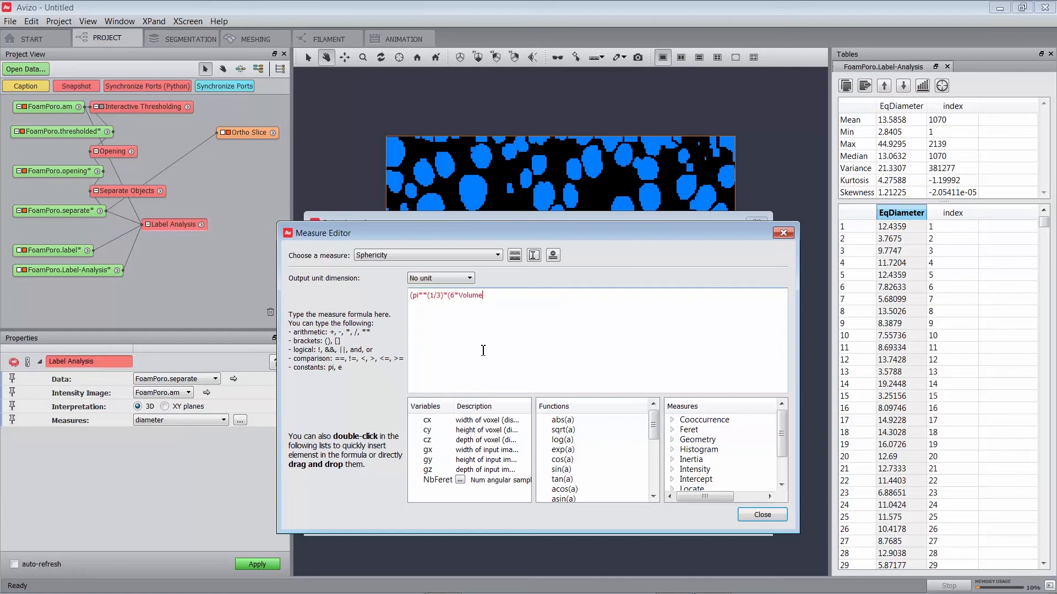
pyautogui.write('3d)**(2/3')
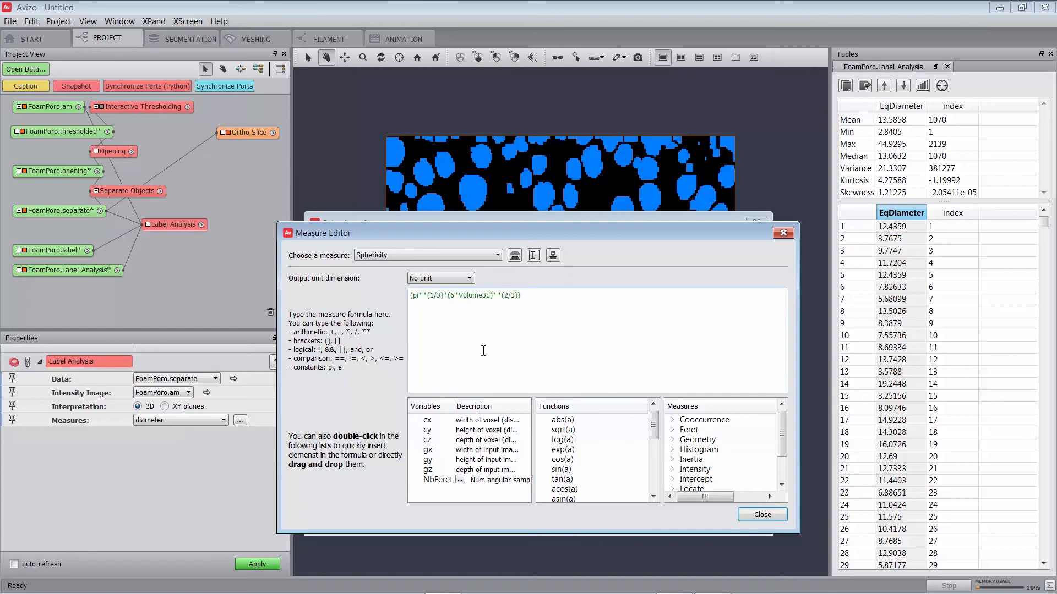
pyautogui.write('/Area3d')
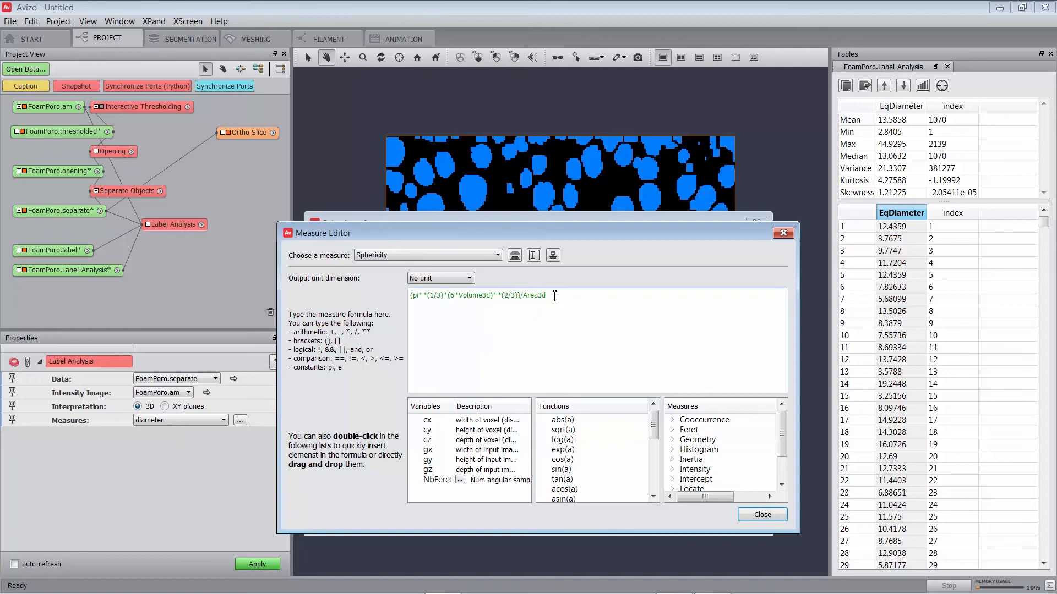
pyautogui.moveTo(676, 462)
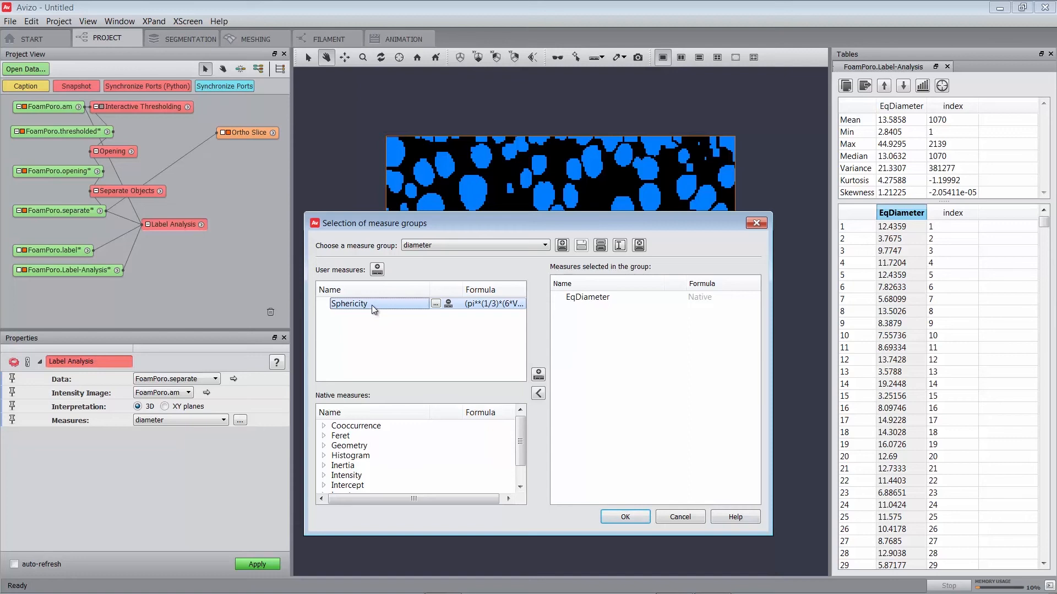
# Select the Sphericity user measure to add to the diameter group
pyautogui.click(538, 375)
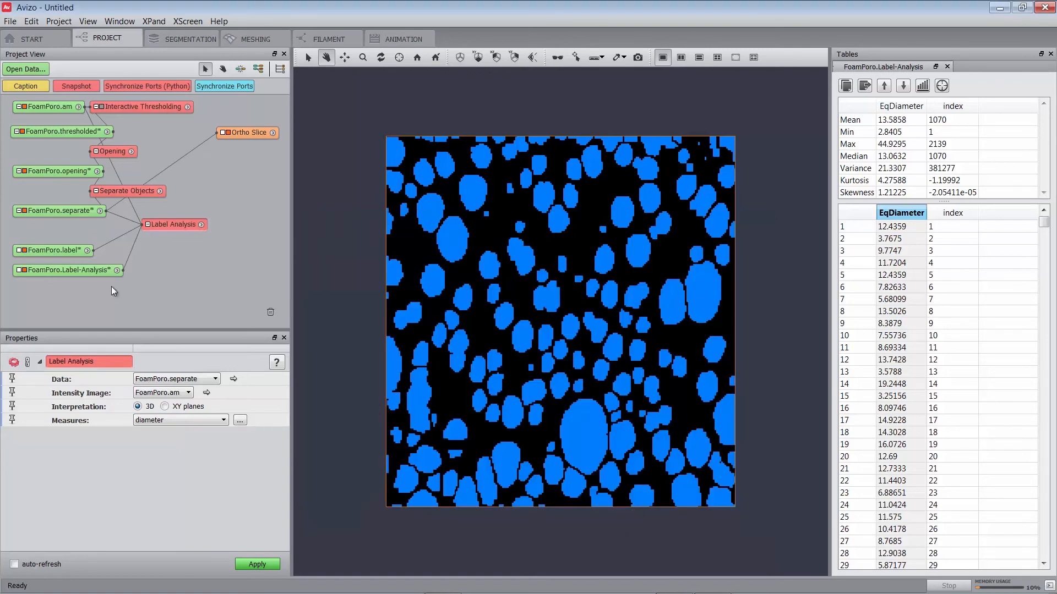
pyautogui.moveTo(104, 286)
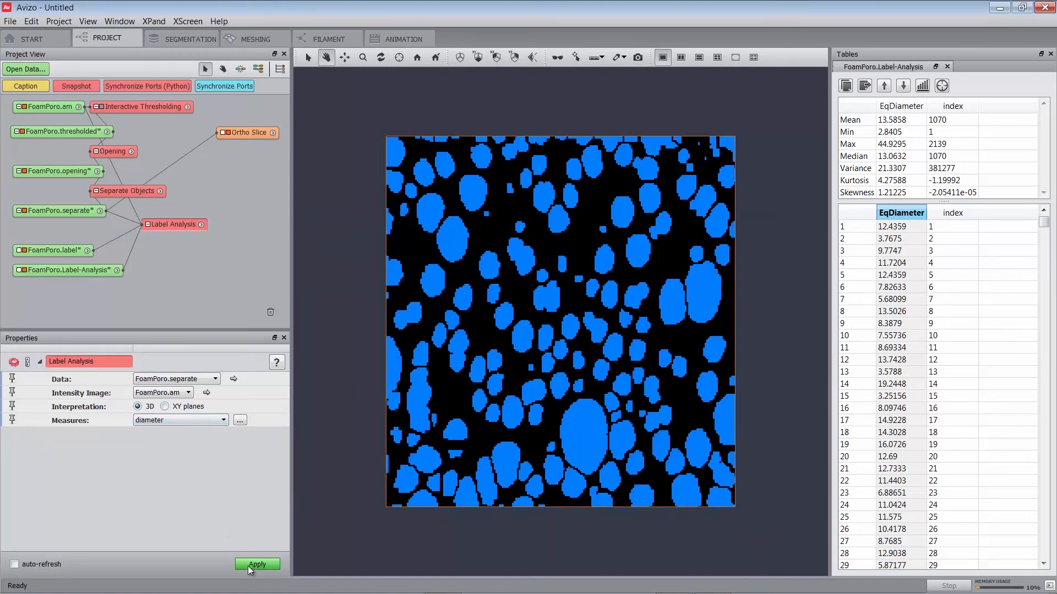
# Rerun Label Analysis and inspect the Sphericity column, mean about 0.893
pyautogui.click(258, 564)
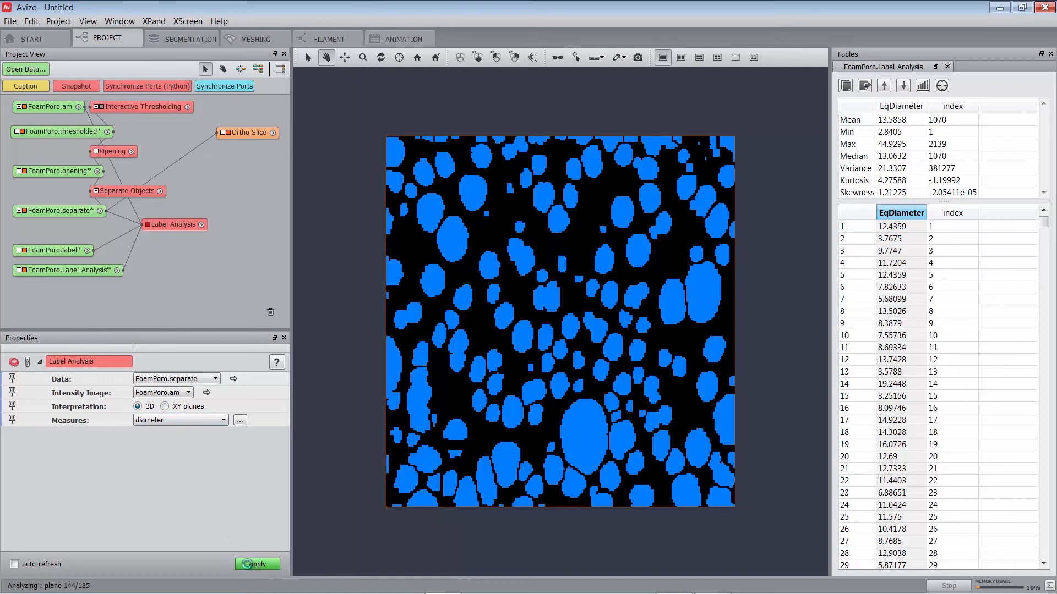
pyautogui.click(257, 564)
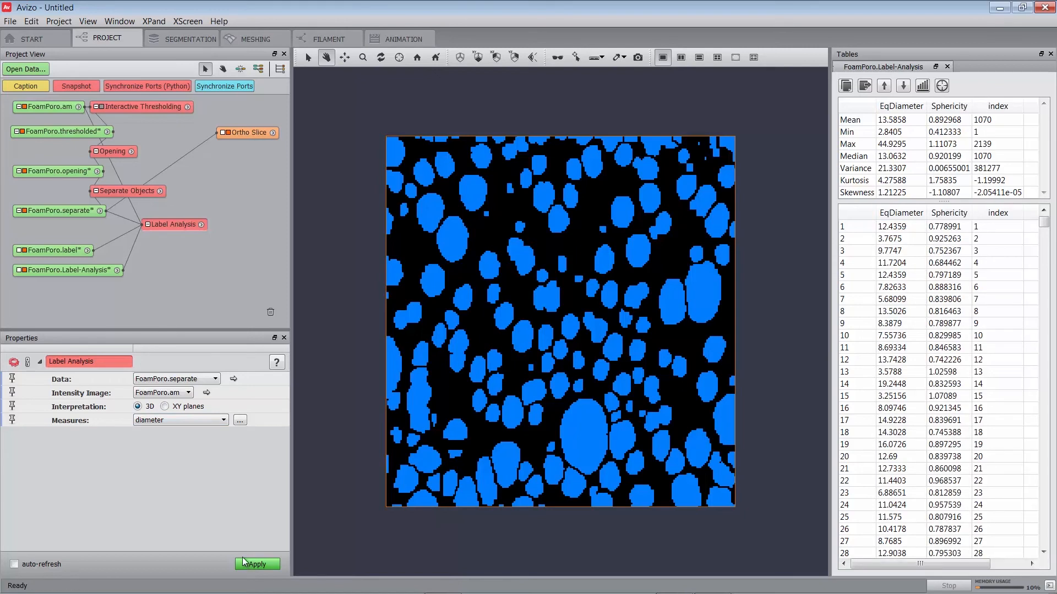
pyautogui.moveTo(227, 540)
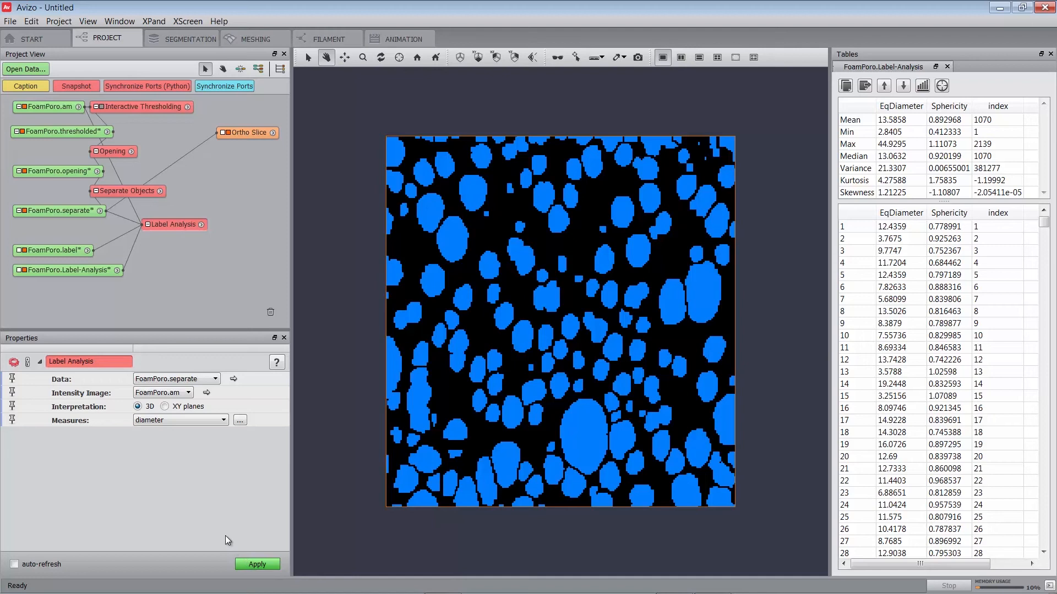
pyautogui.moveTo(247, 544)
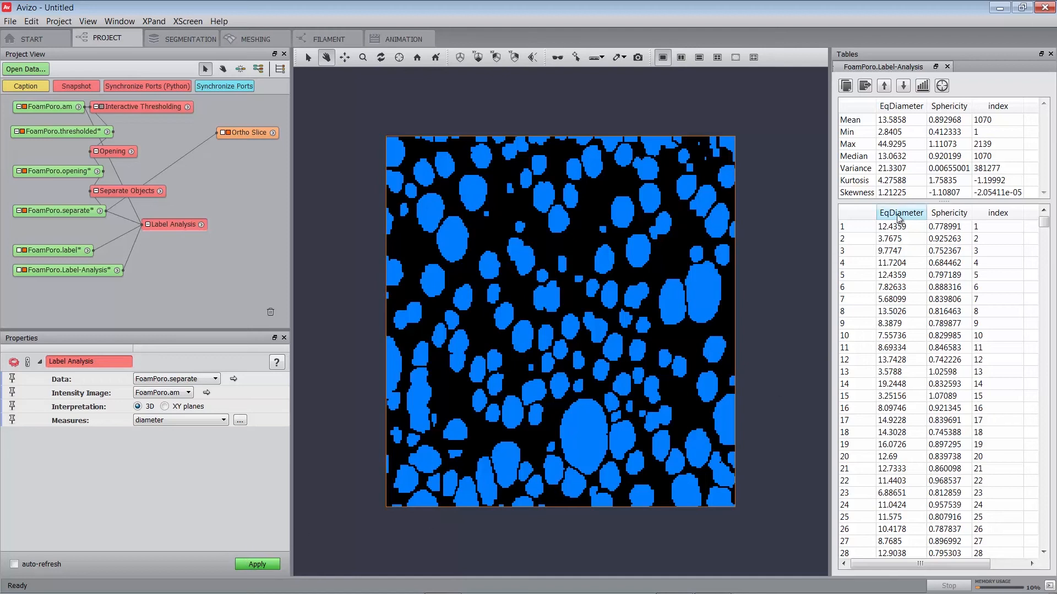
pyautogui.click(949, 213)
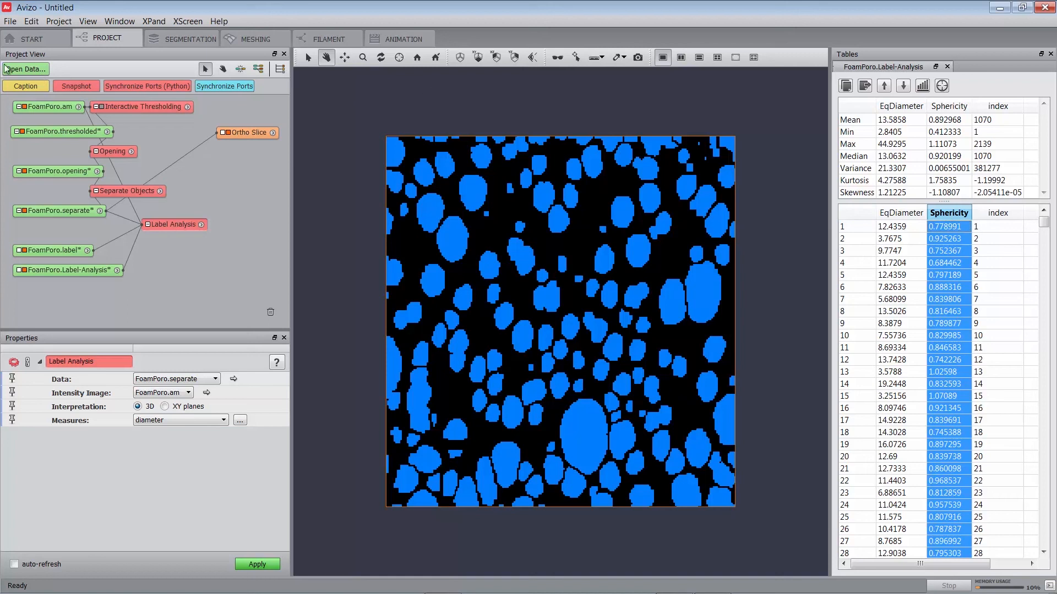
# In Open Data, type 'custo' and choose CustomerMeasurements-2-Sphericity.hx
pyautogui.click(25, 69)
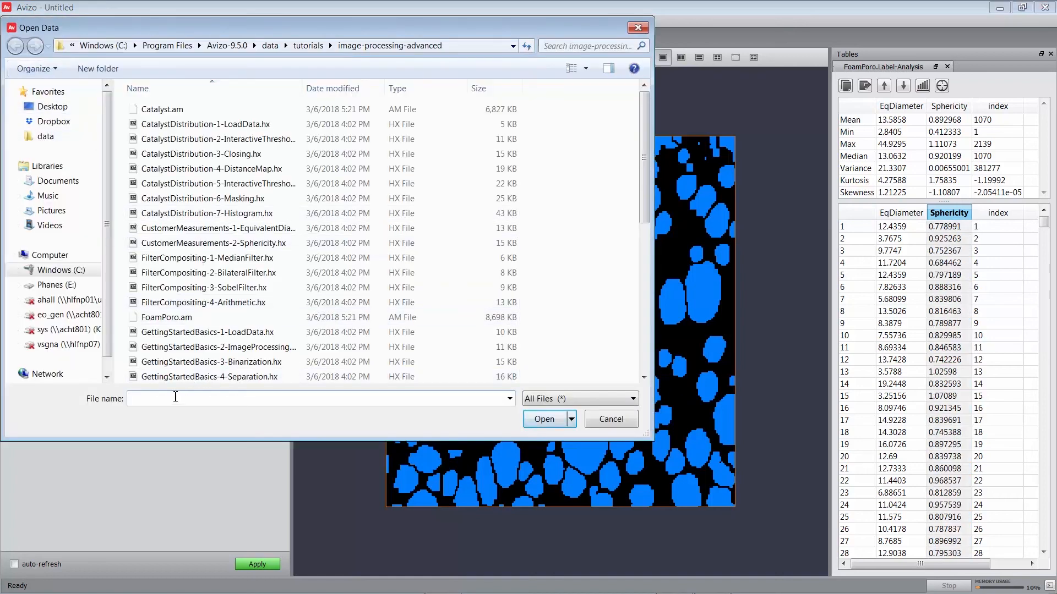
pyautogui.write('c')
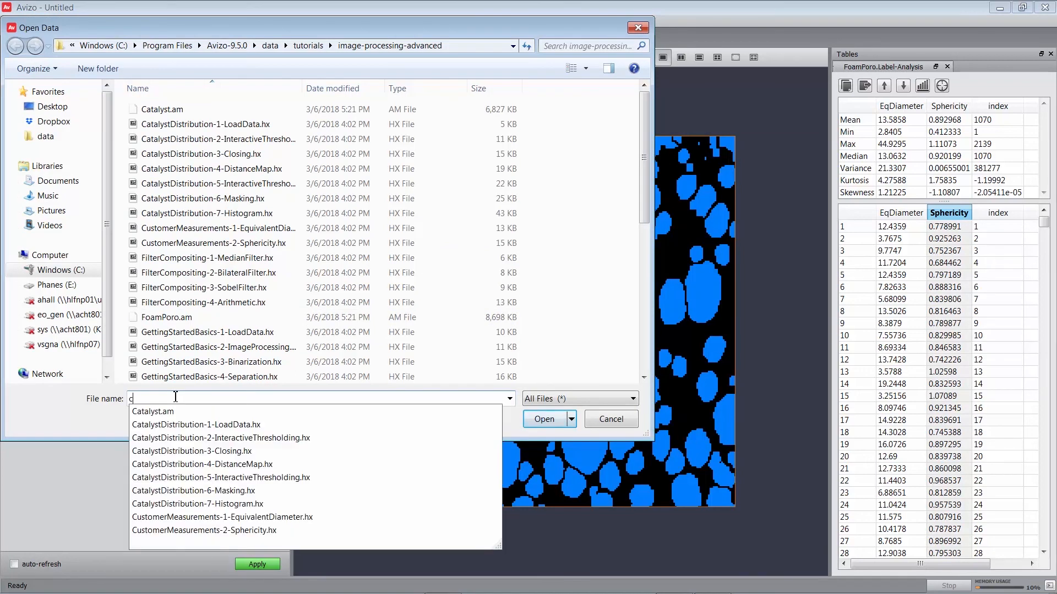
pyautogui.write('usto')
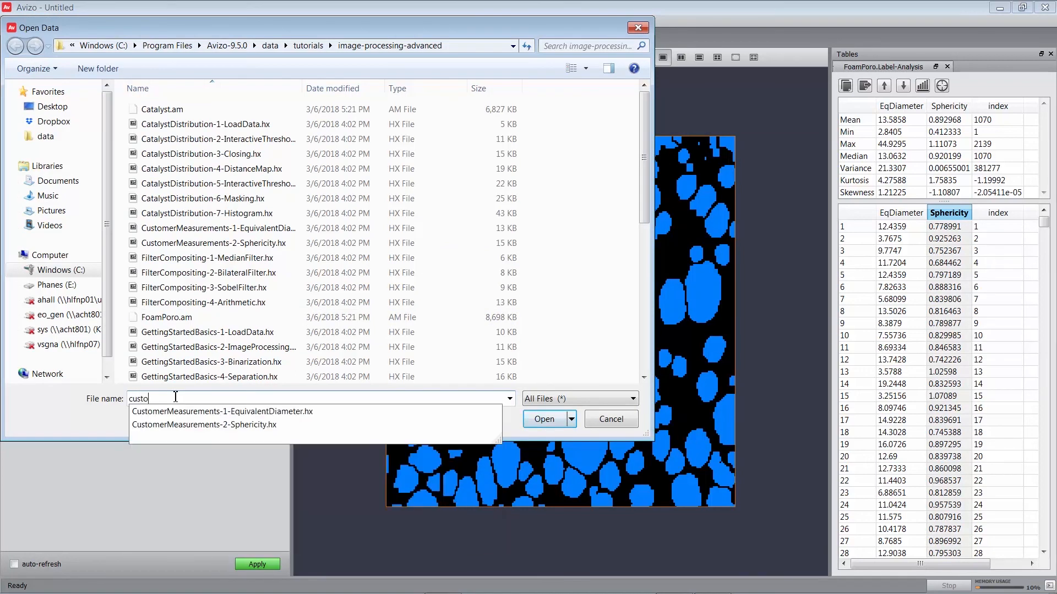
pyautogui.click(204, 424)
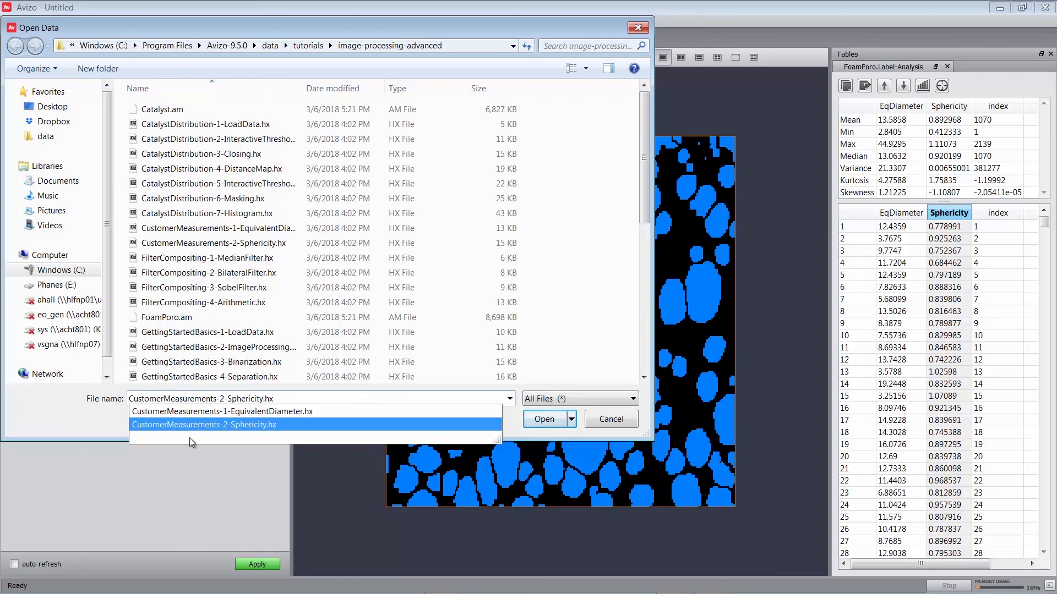